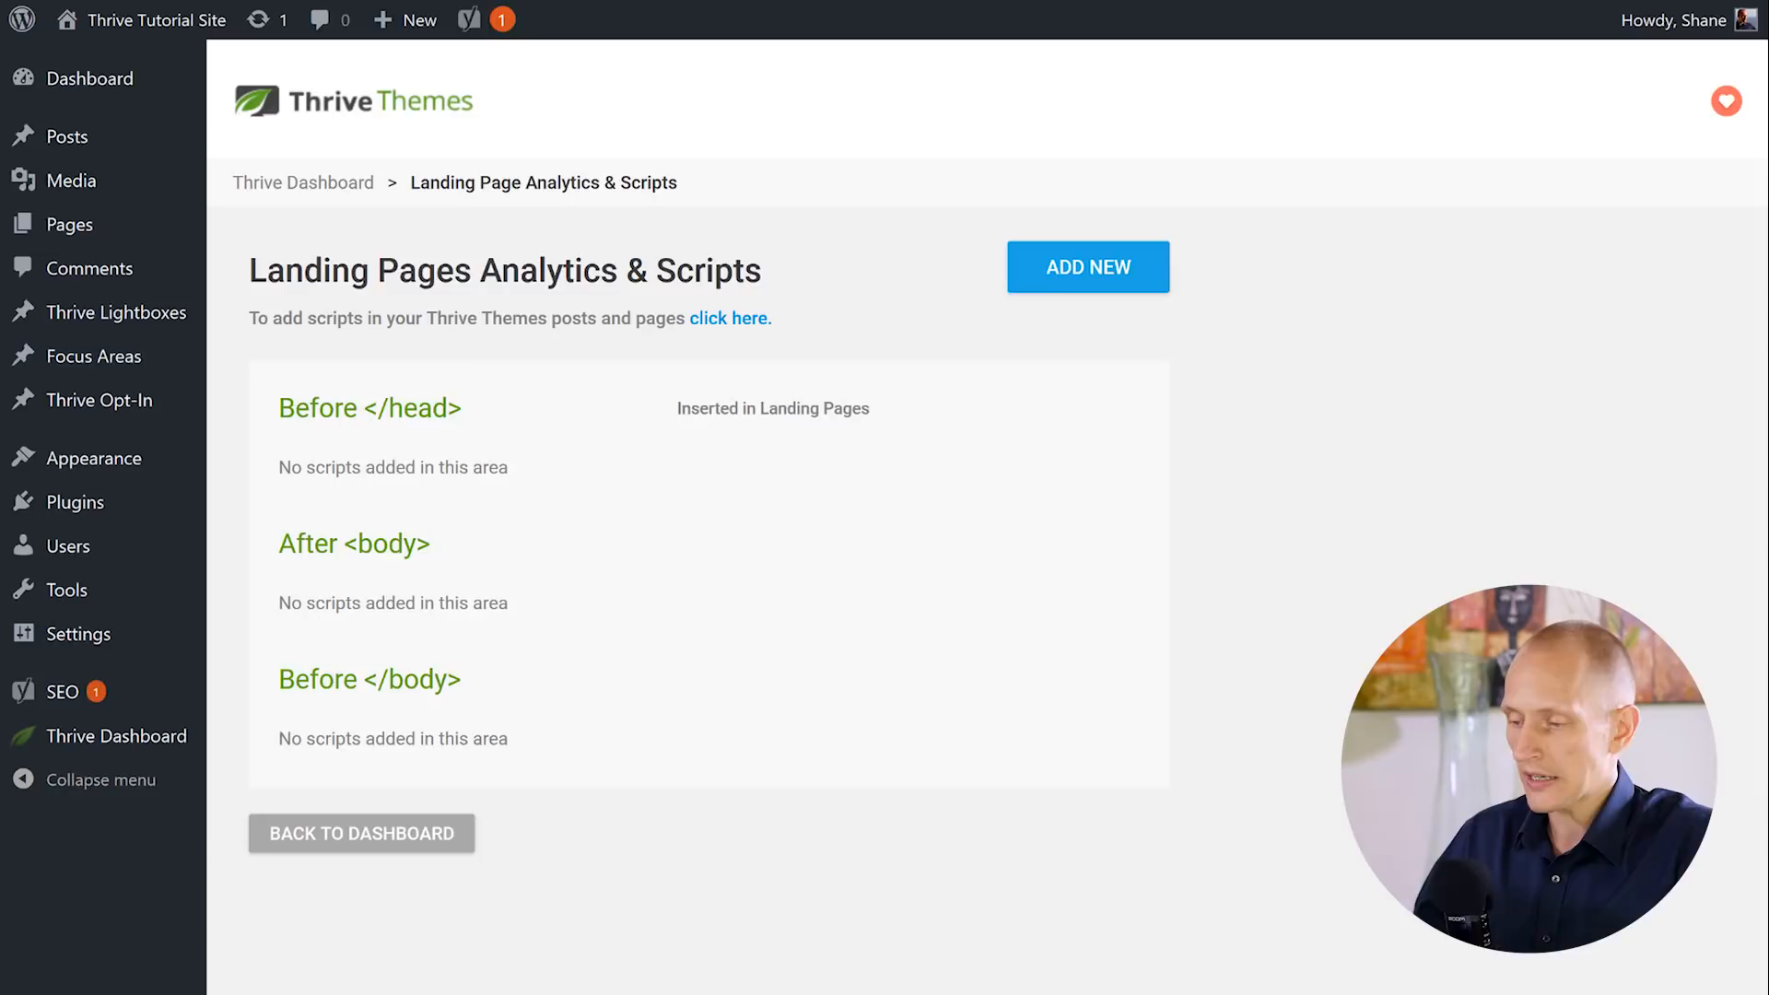
mouse_move(926, 494)
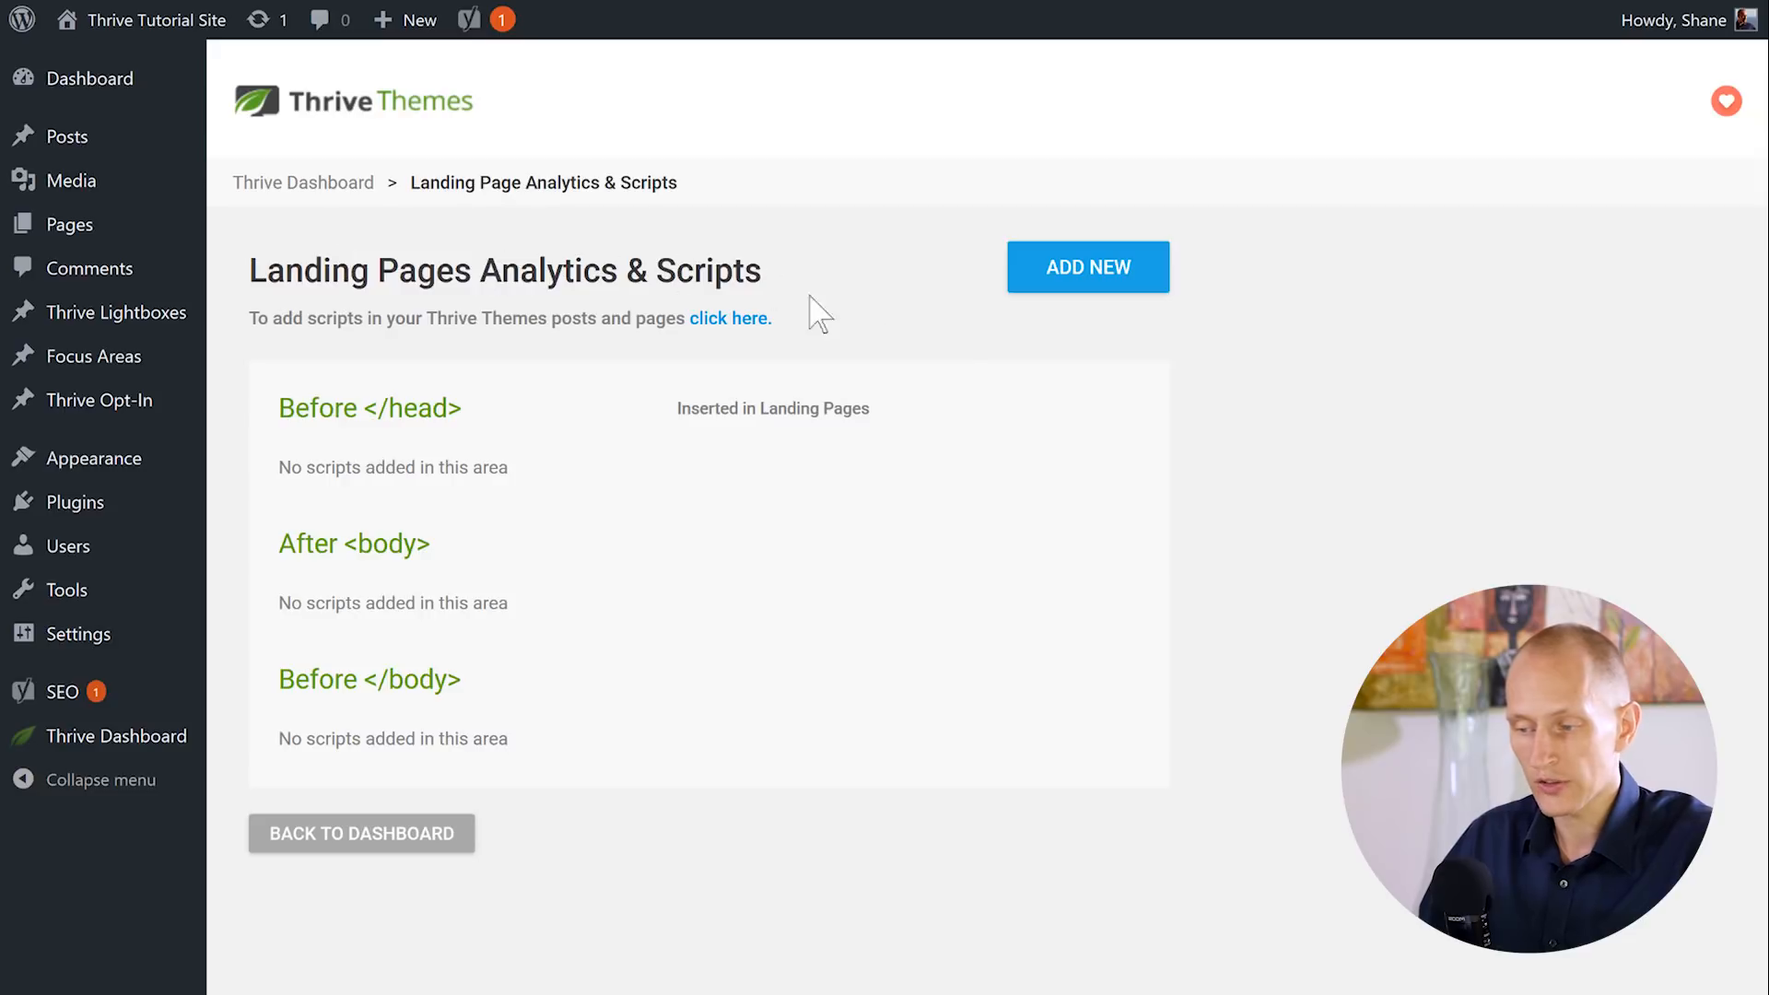
mouse_move(1307, 405)
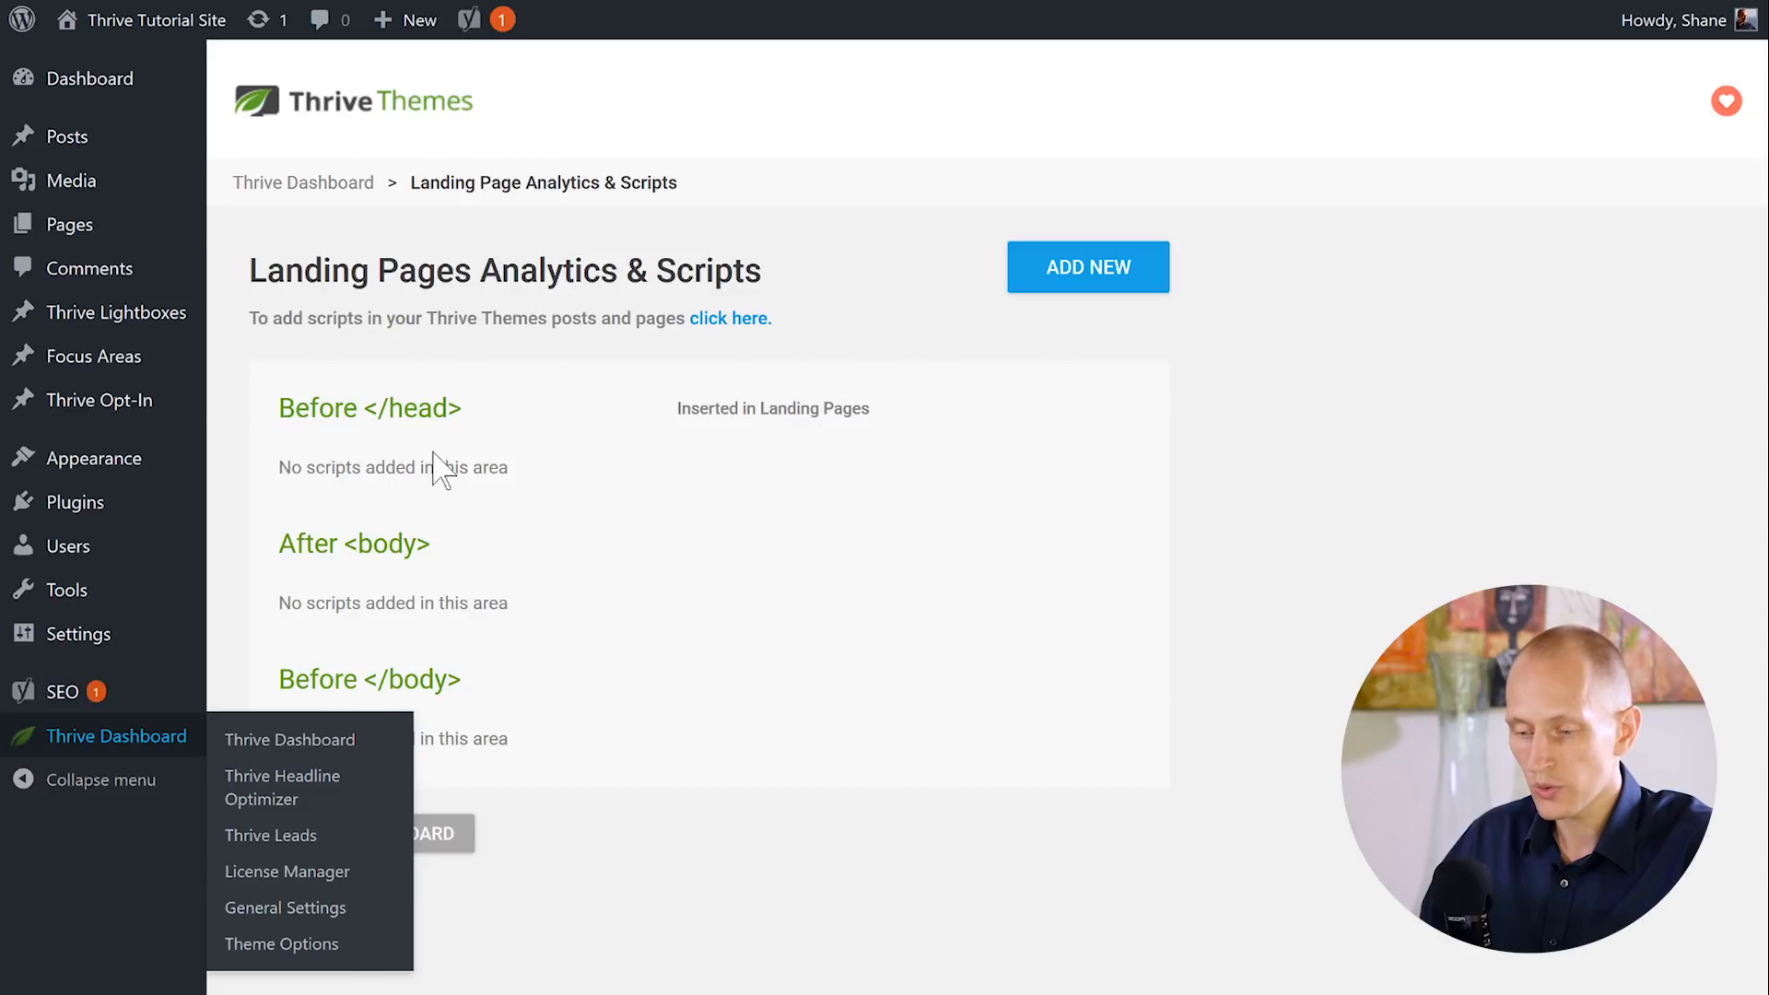
Step: Return to the Thrive Dashboard overview and open Landing Pages Analytics & Scripts settings
left_click(288, 739)
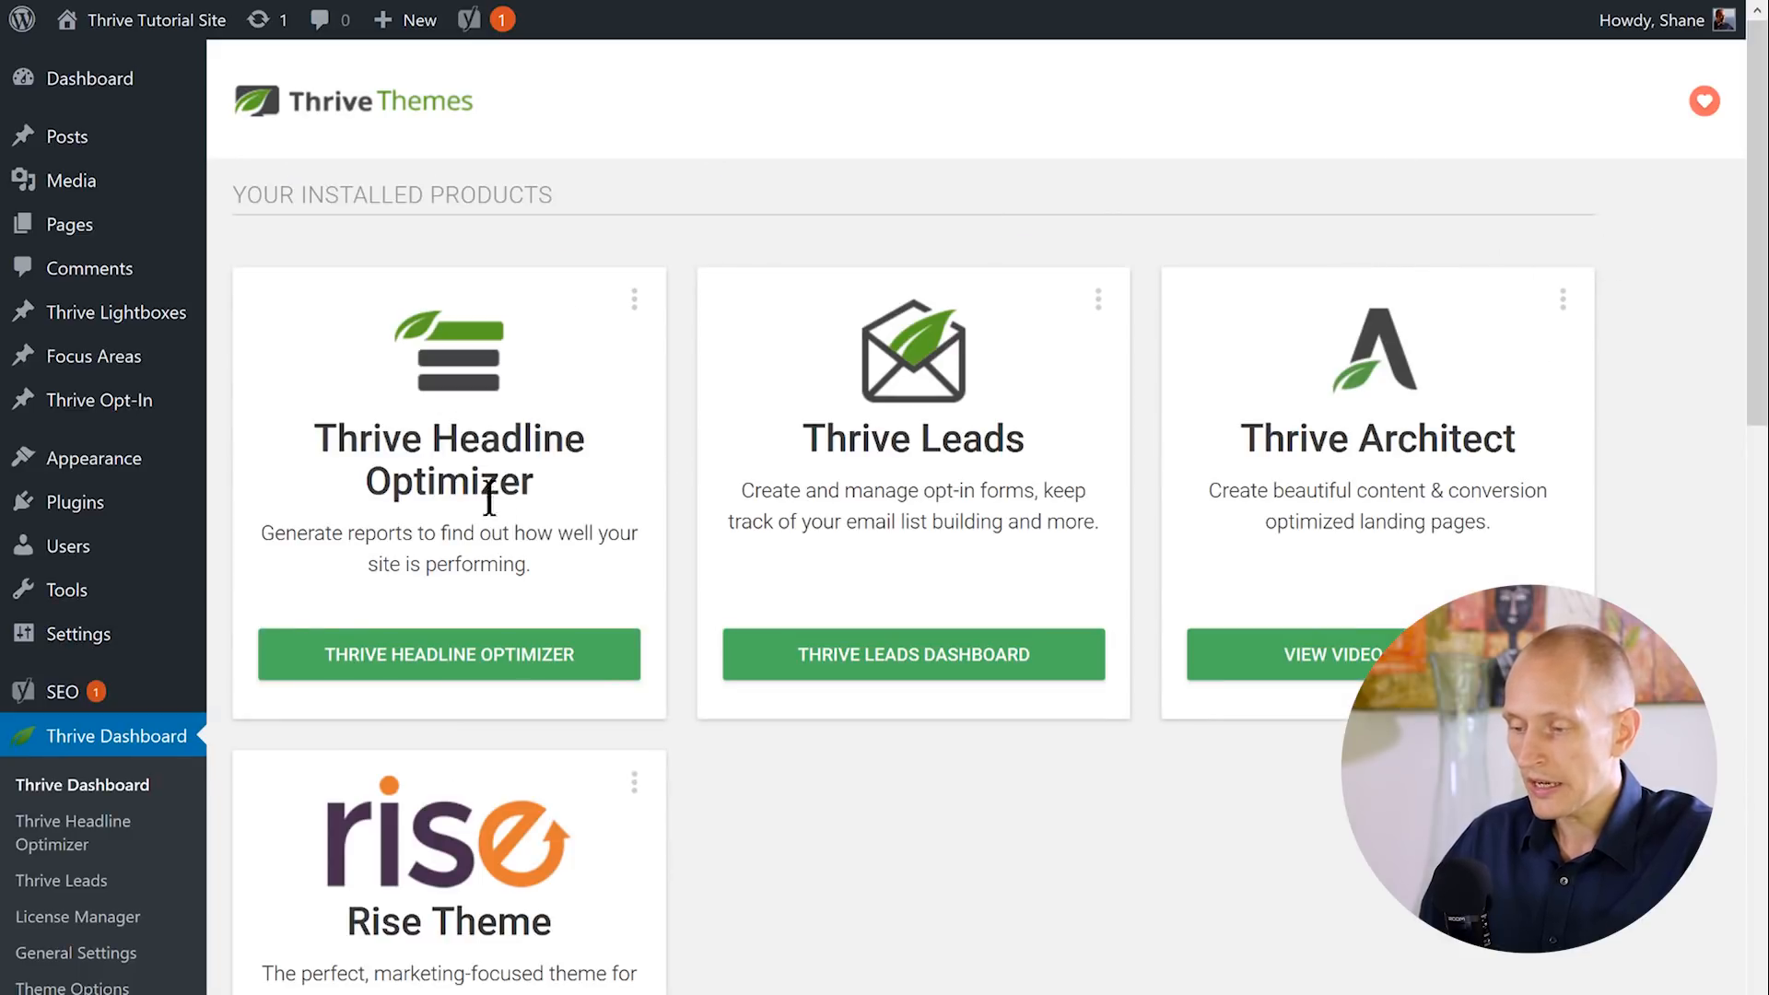
scroll("down", 3)
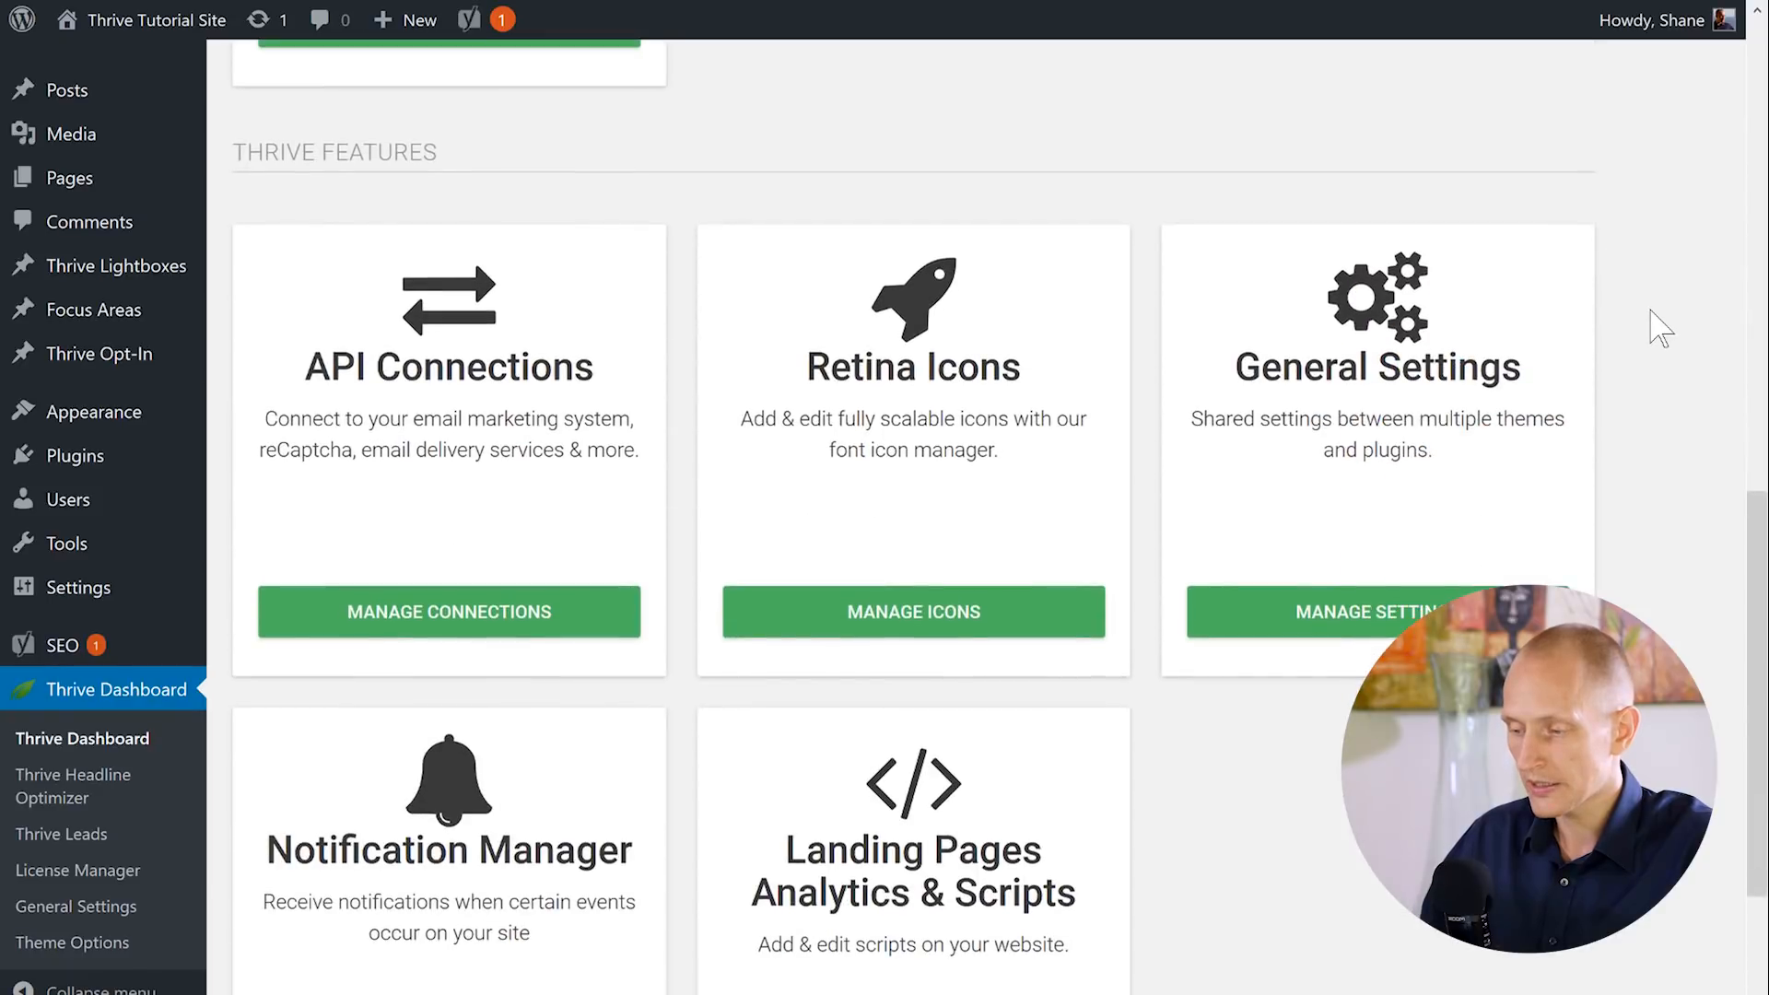
scroll("down", 3)
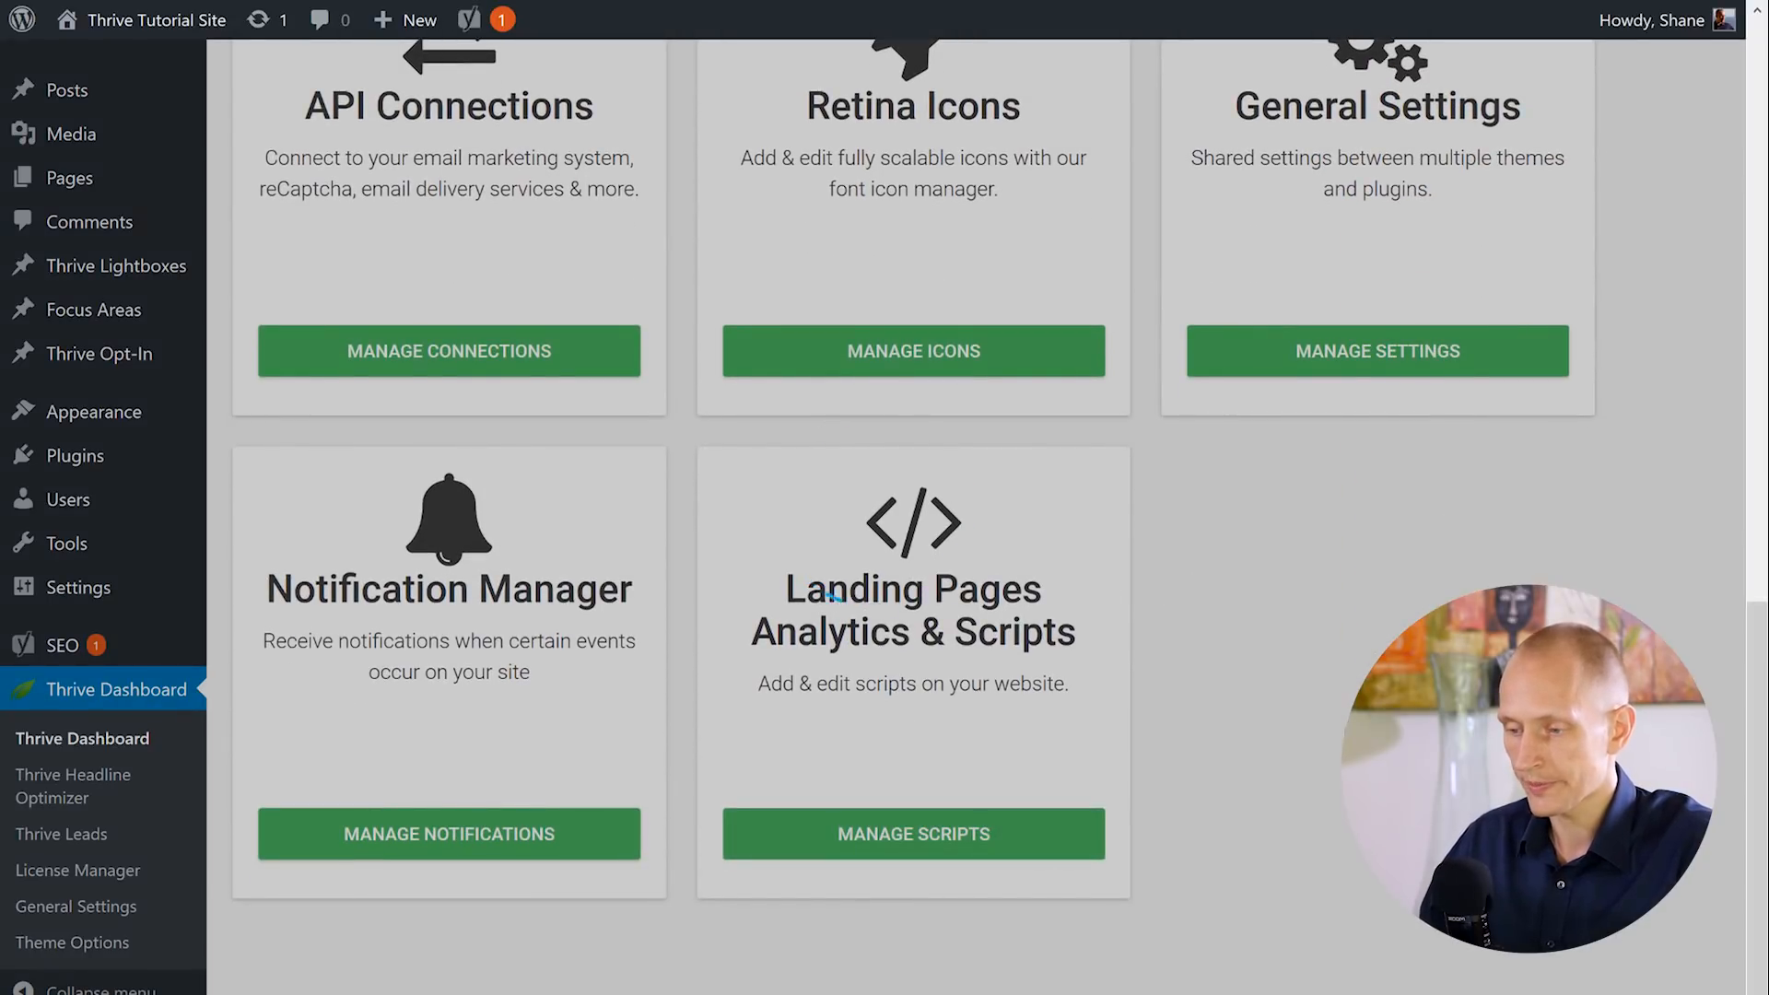
left_click(912, 834)
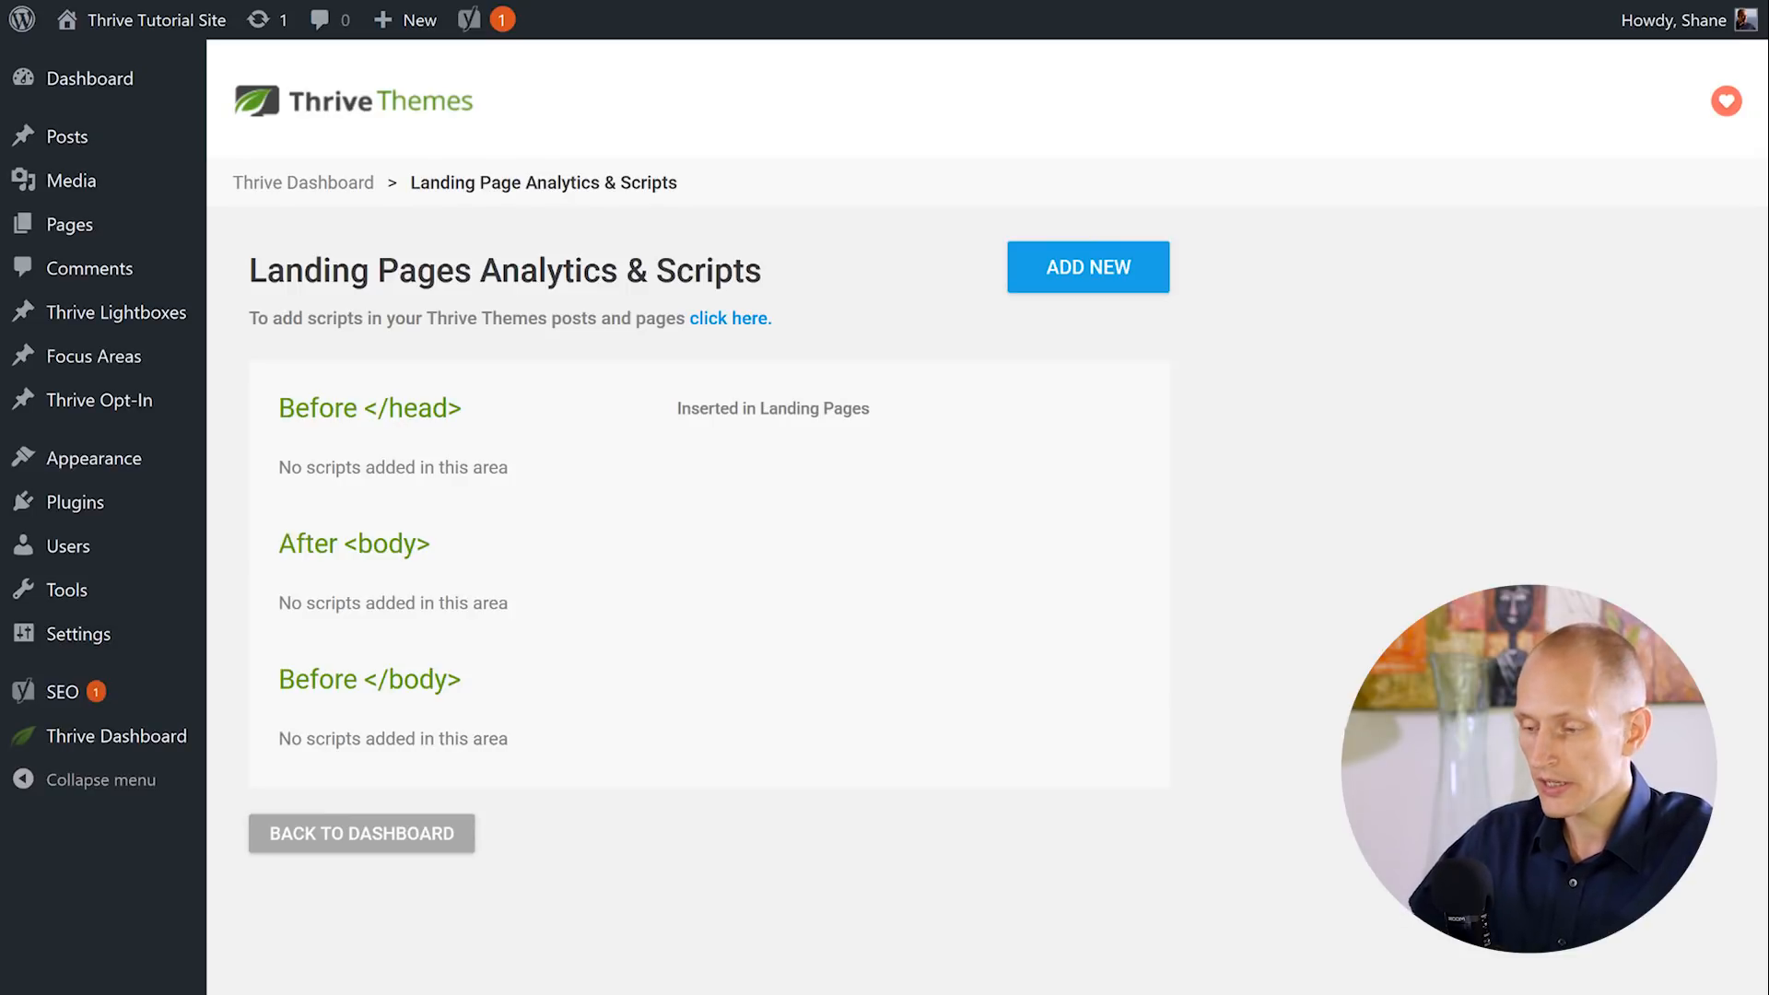
Step: Add a new script with the pasted Hotjar code, placed Before </head>
left_click(1087, 267)
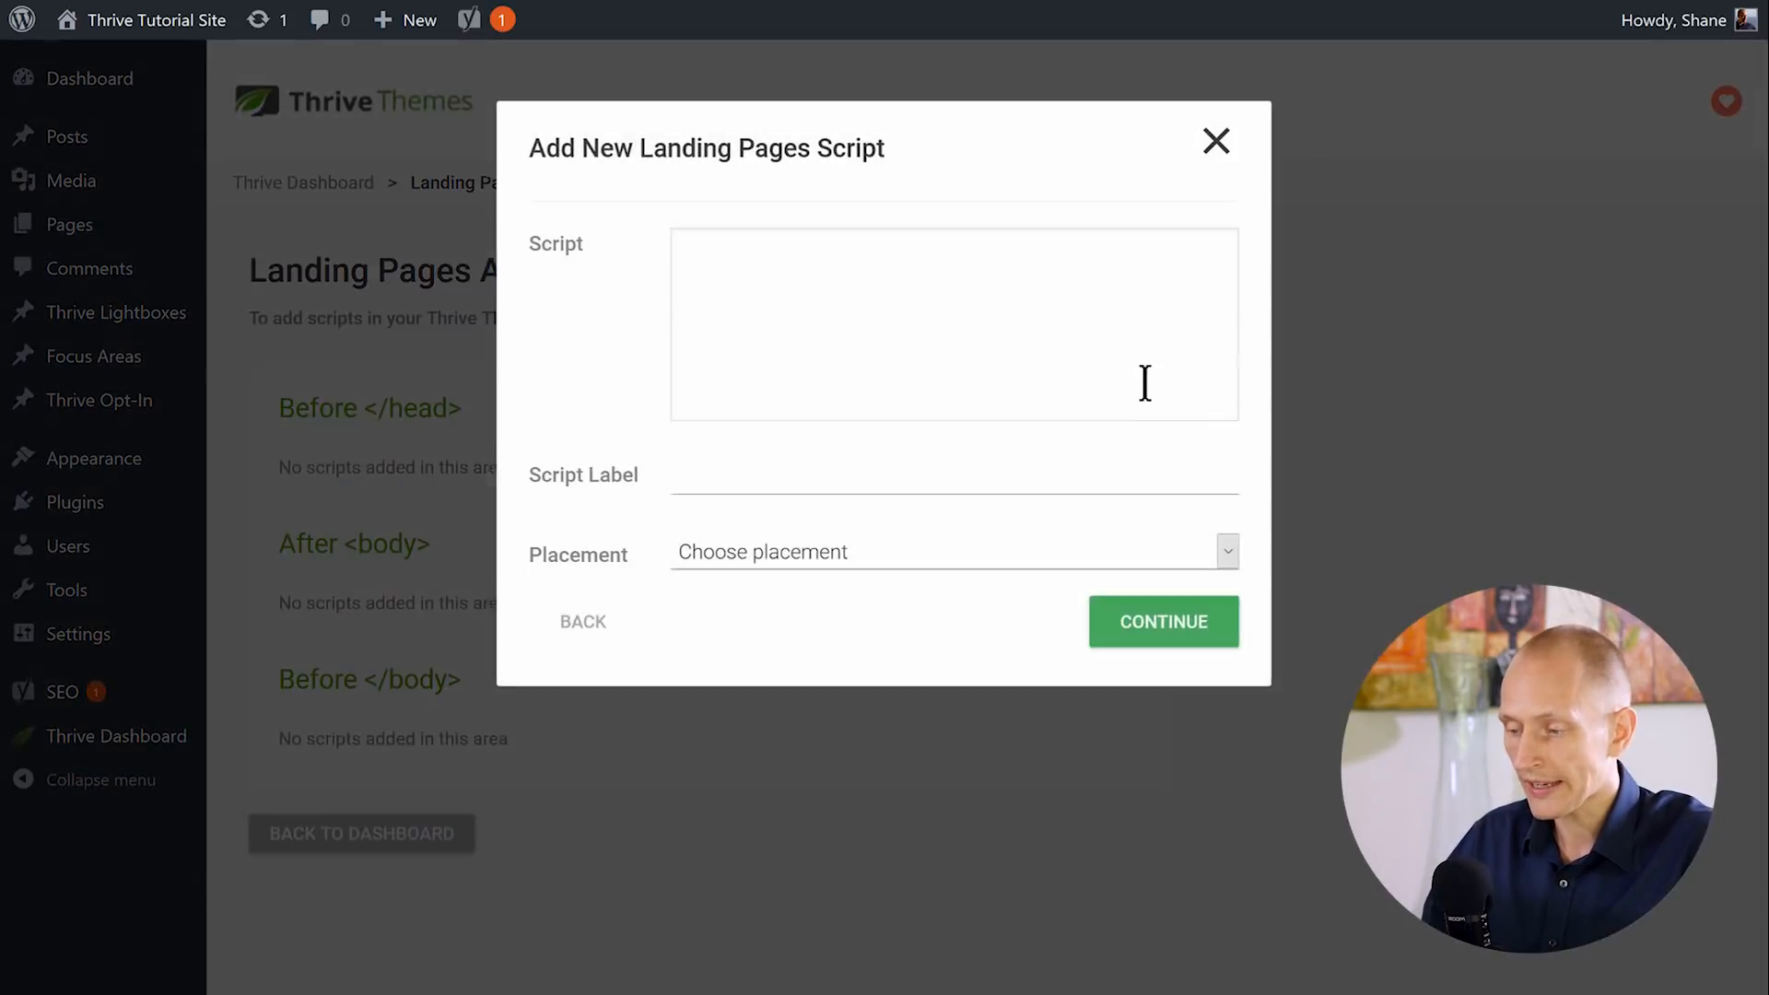
left_click(954, 324)
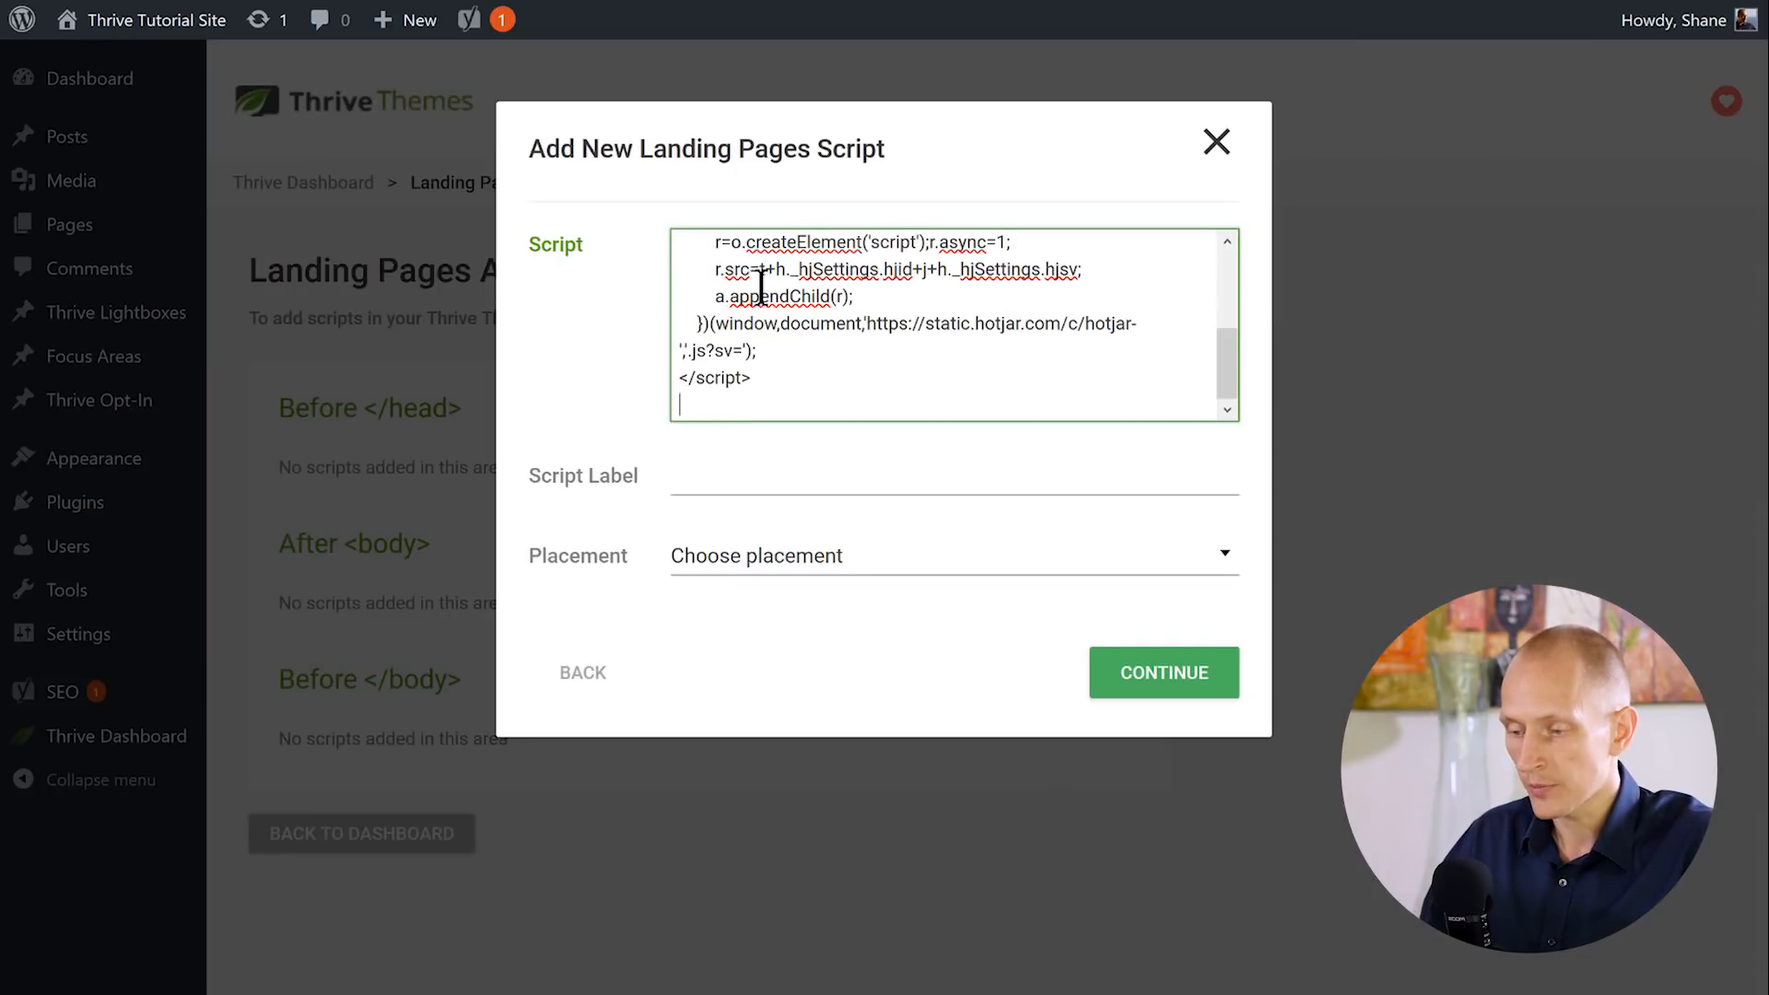
mouse_move(620, 421)
type("Hotjar")
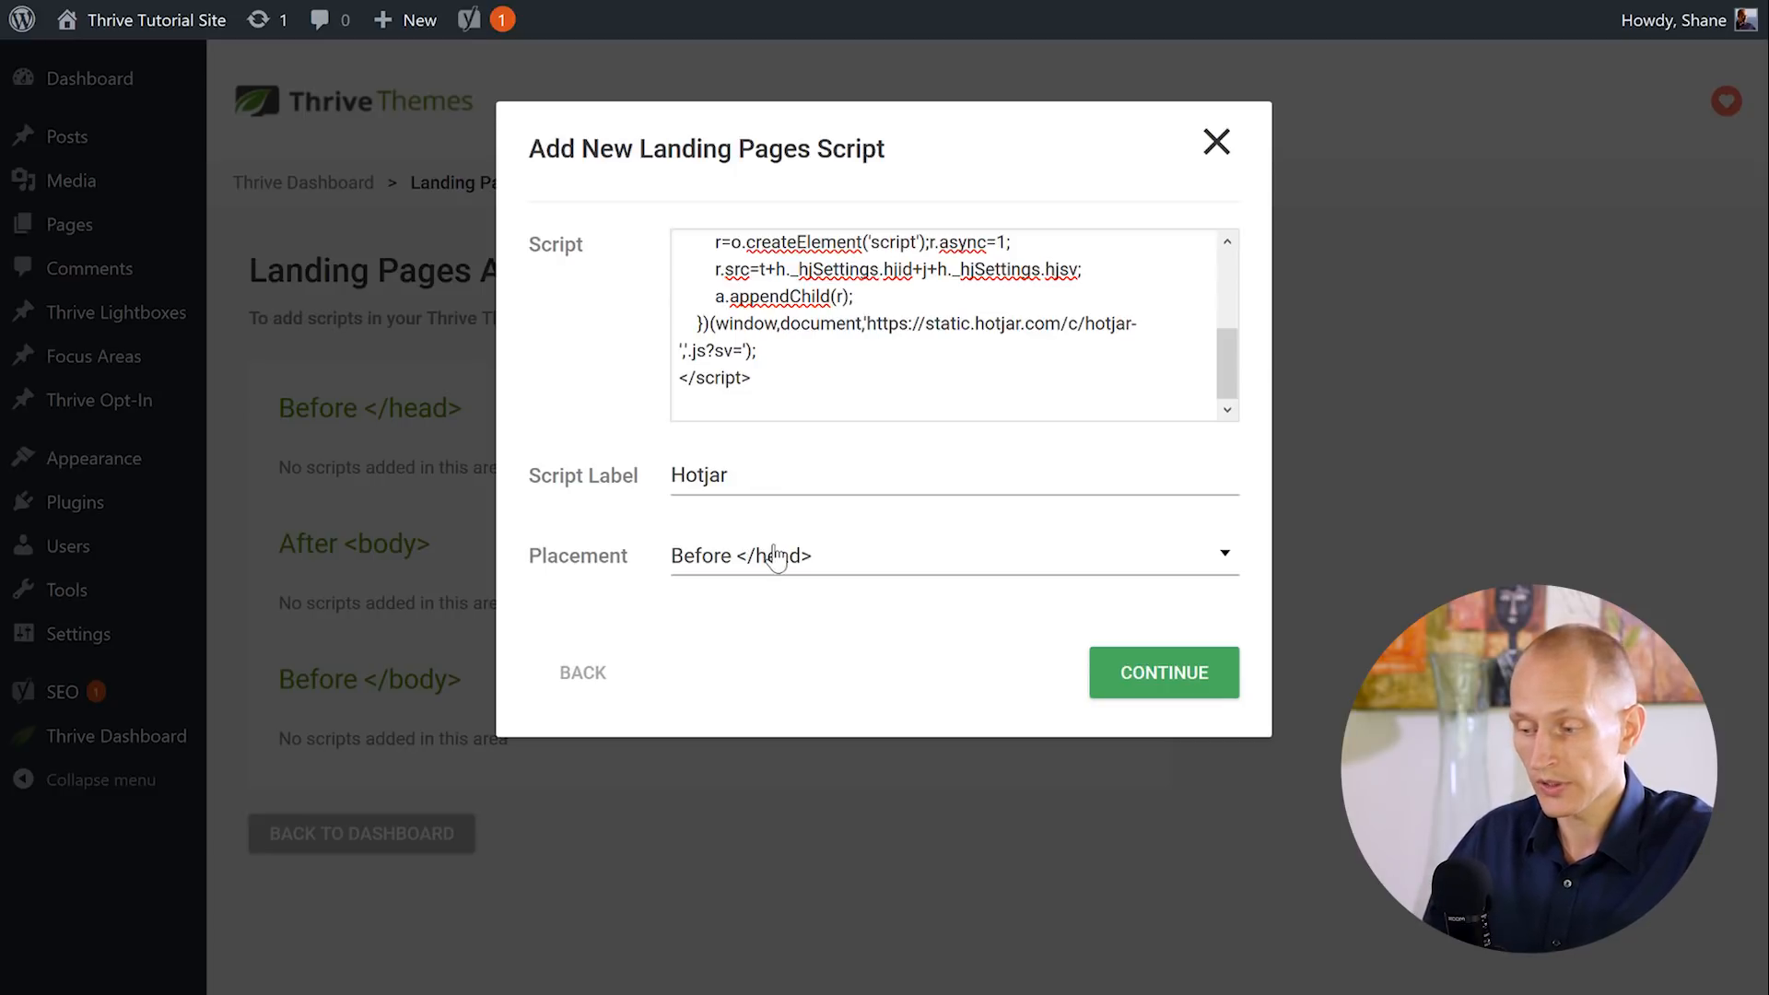
left_click(951, 554)
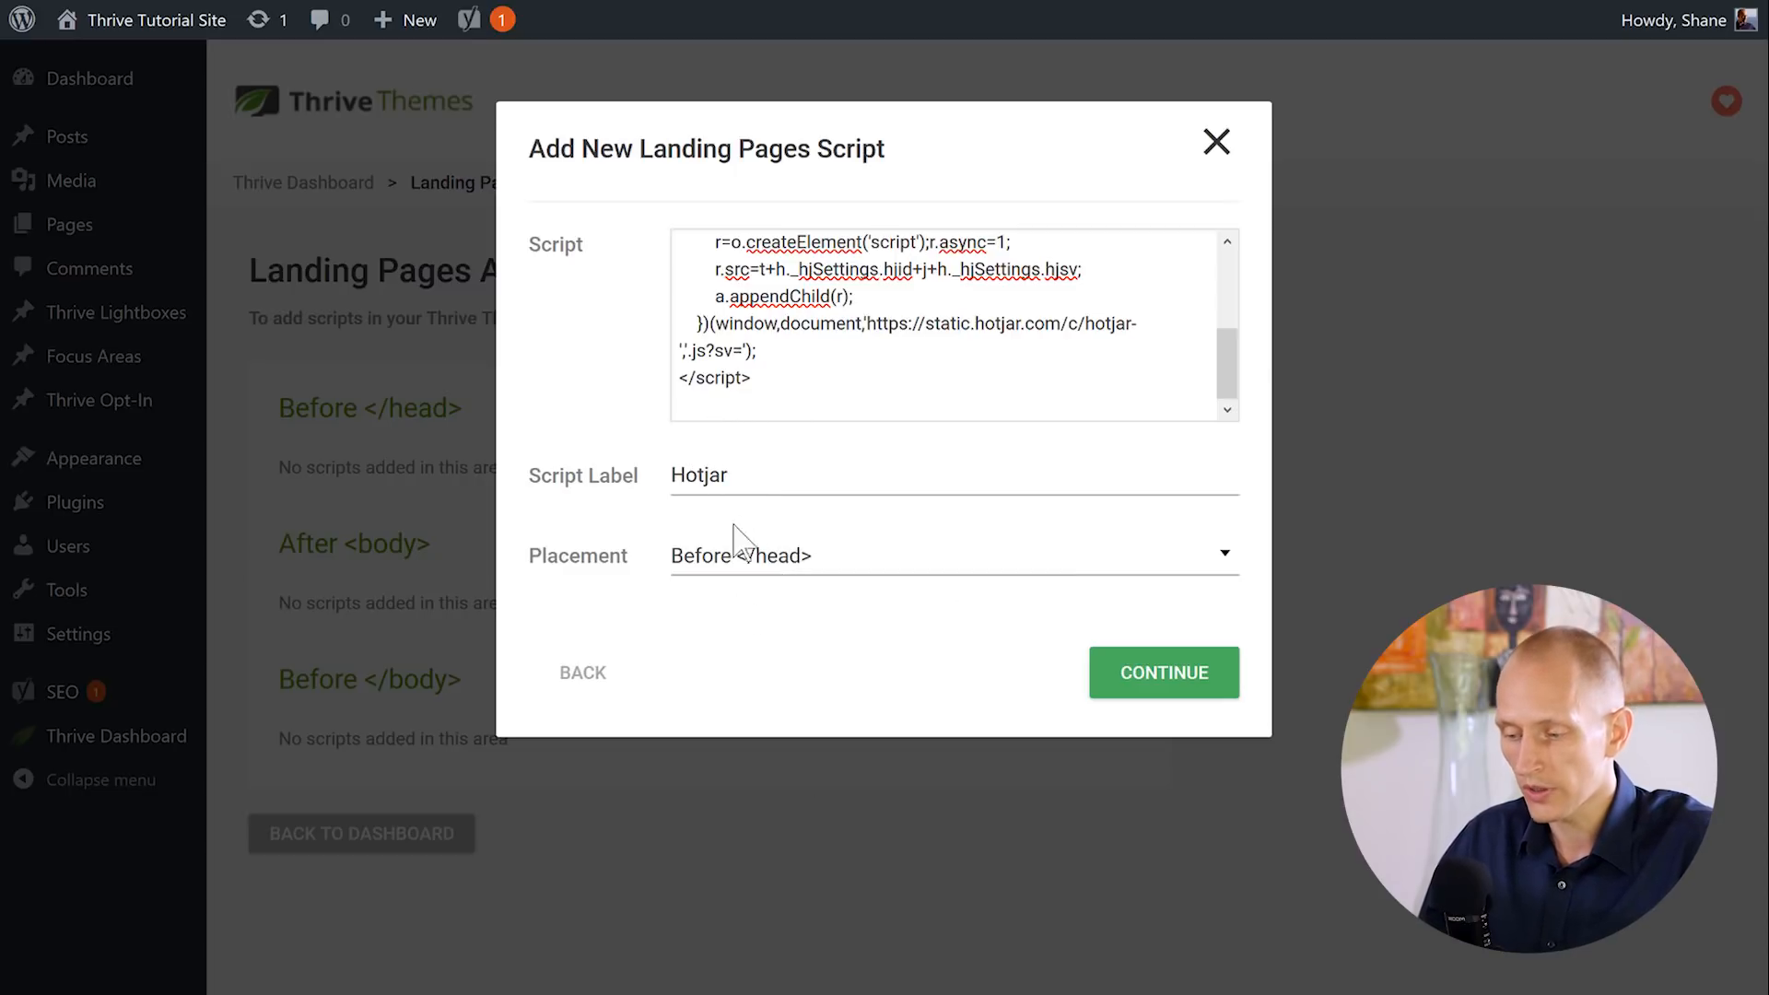
left_click(954, 553)
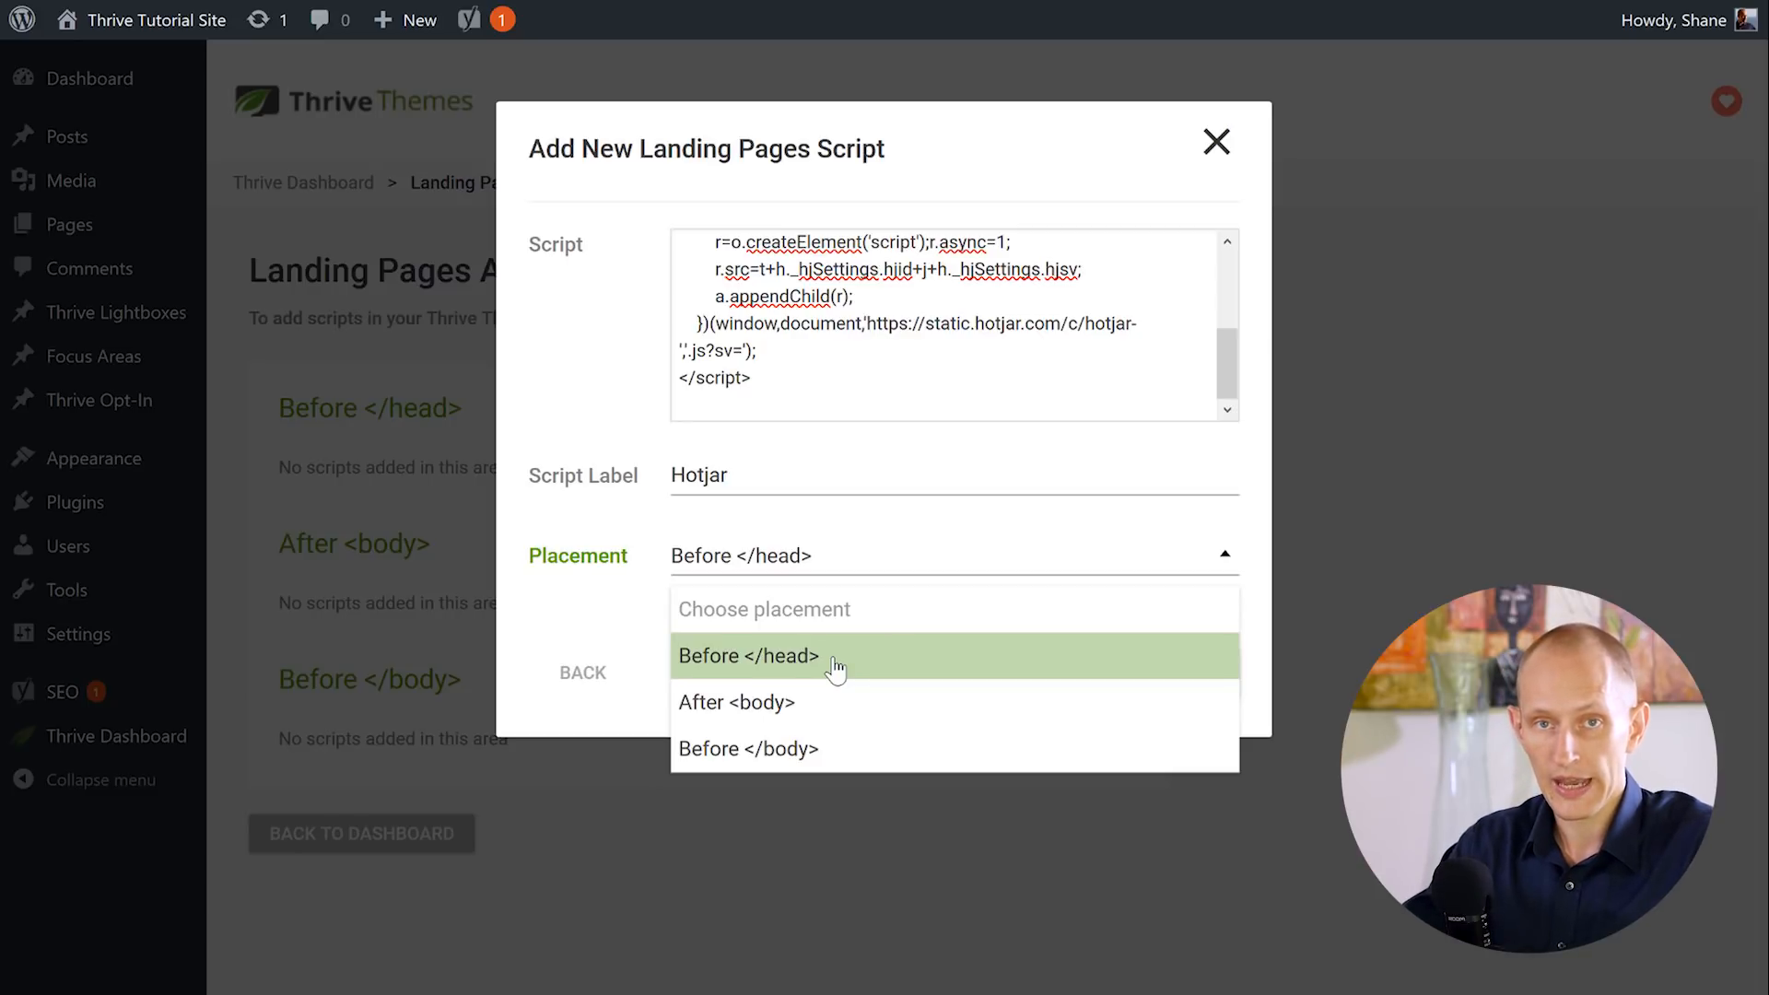
mouse_move(829, 702)
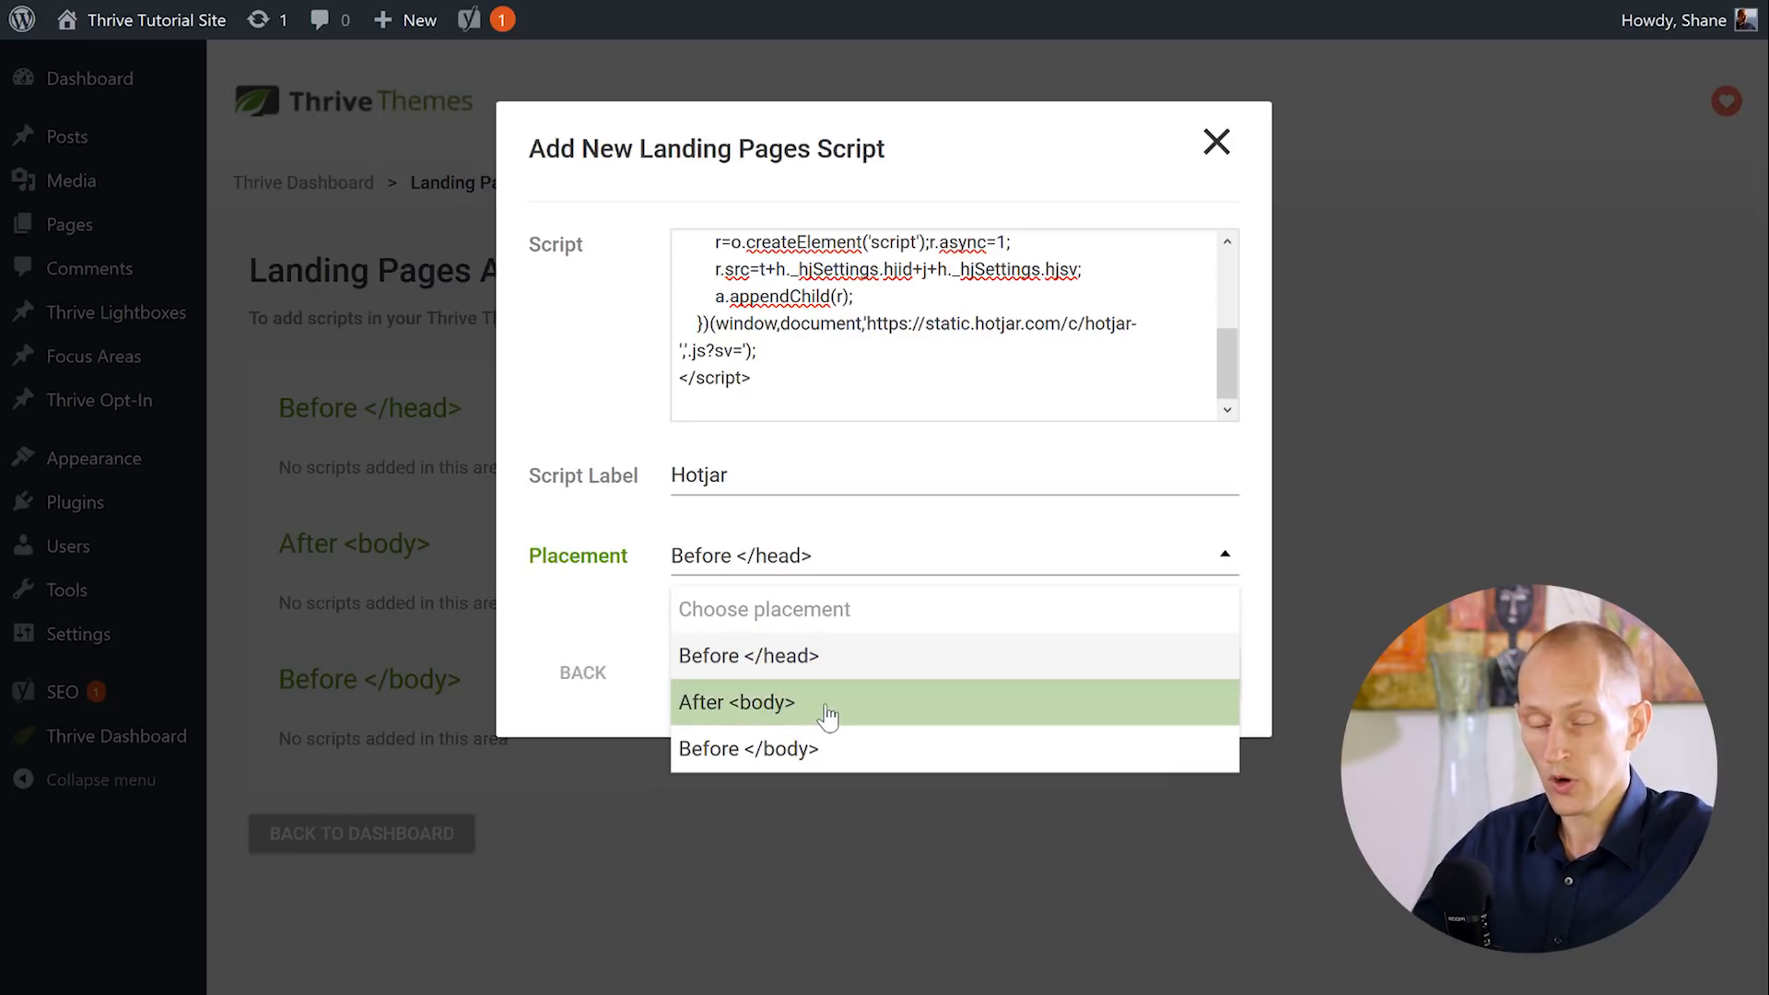
mouse_move(824, 749)
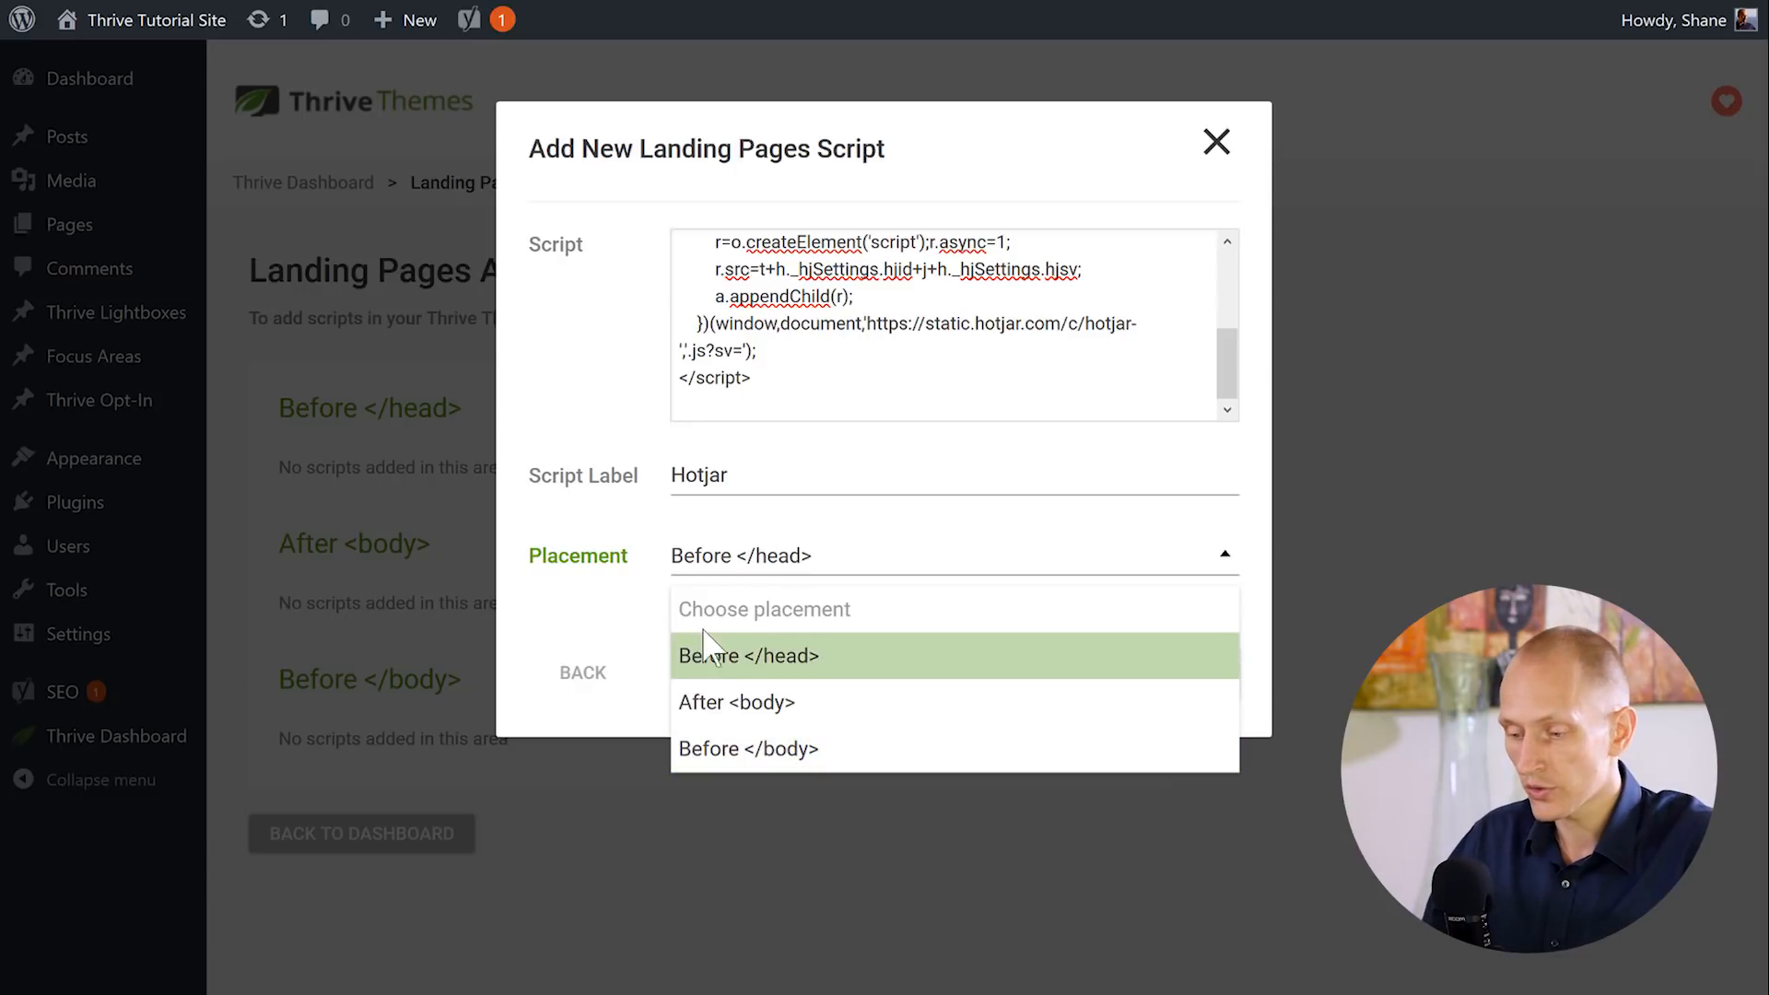
left_click(748, 655)
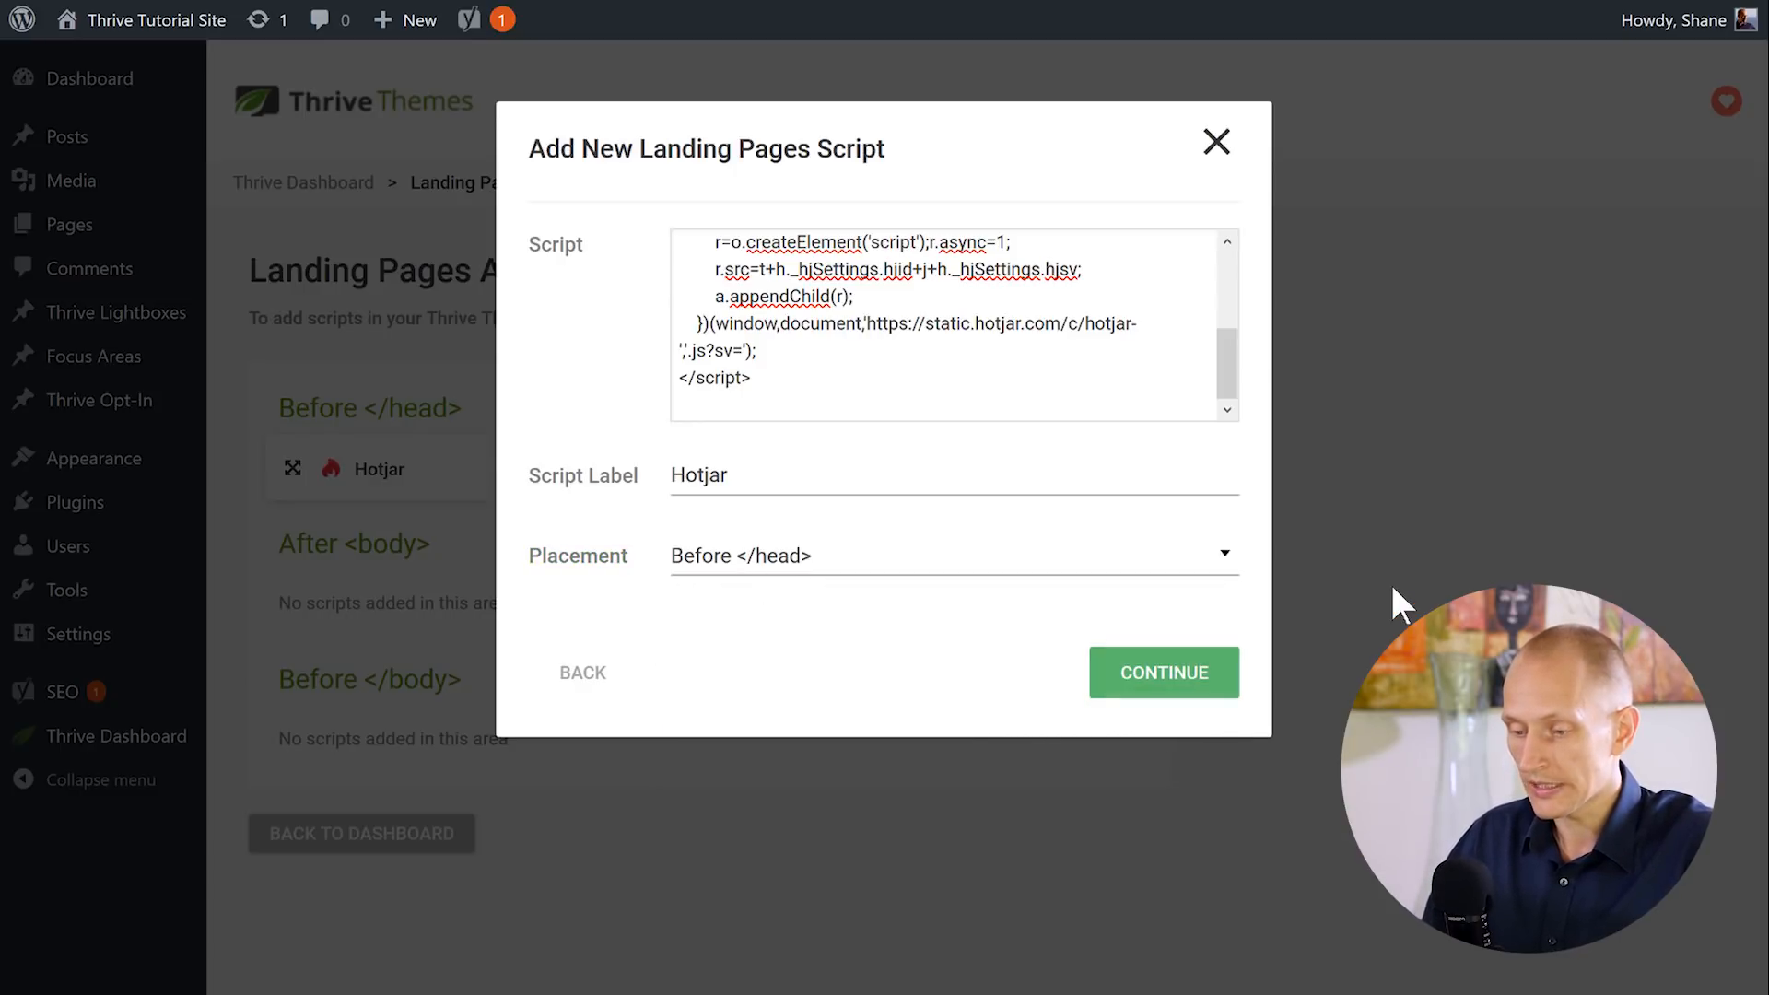
Step: Save the Hotjar script and scroll down to the Before </body> scripts
left_click(1163, 673)
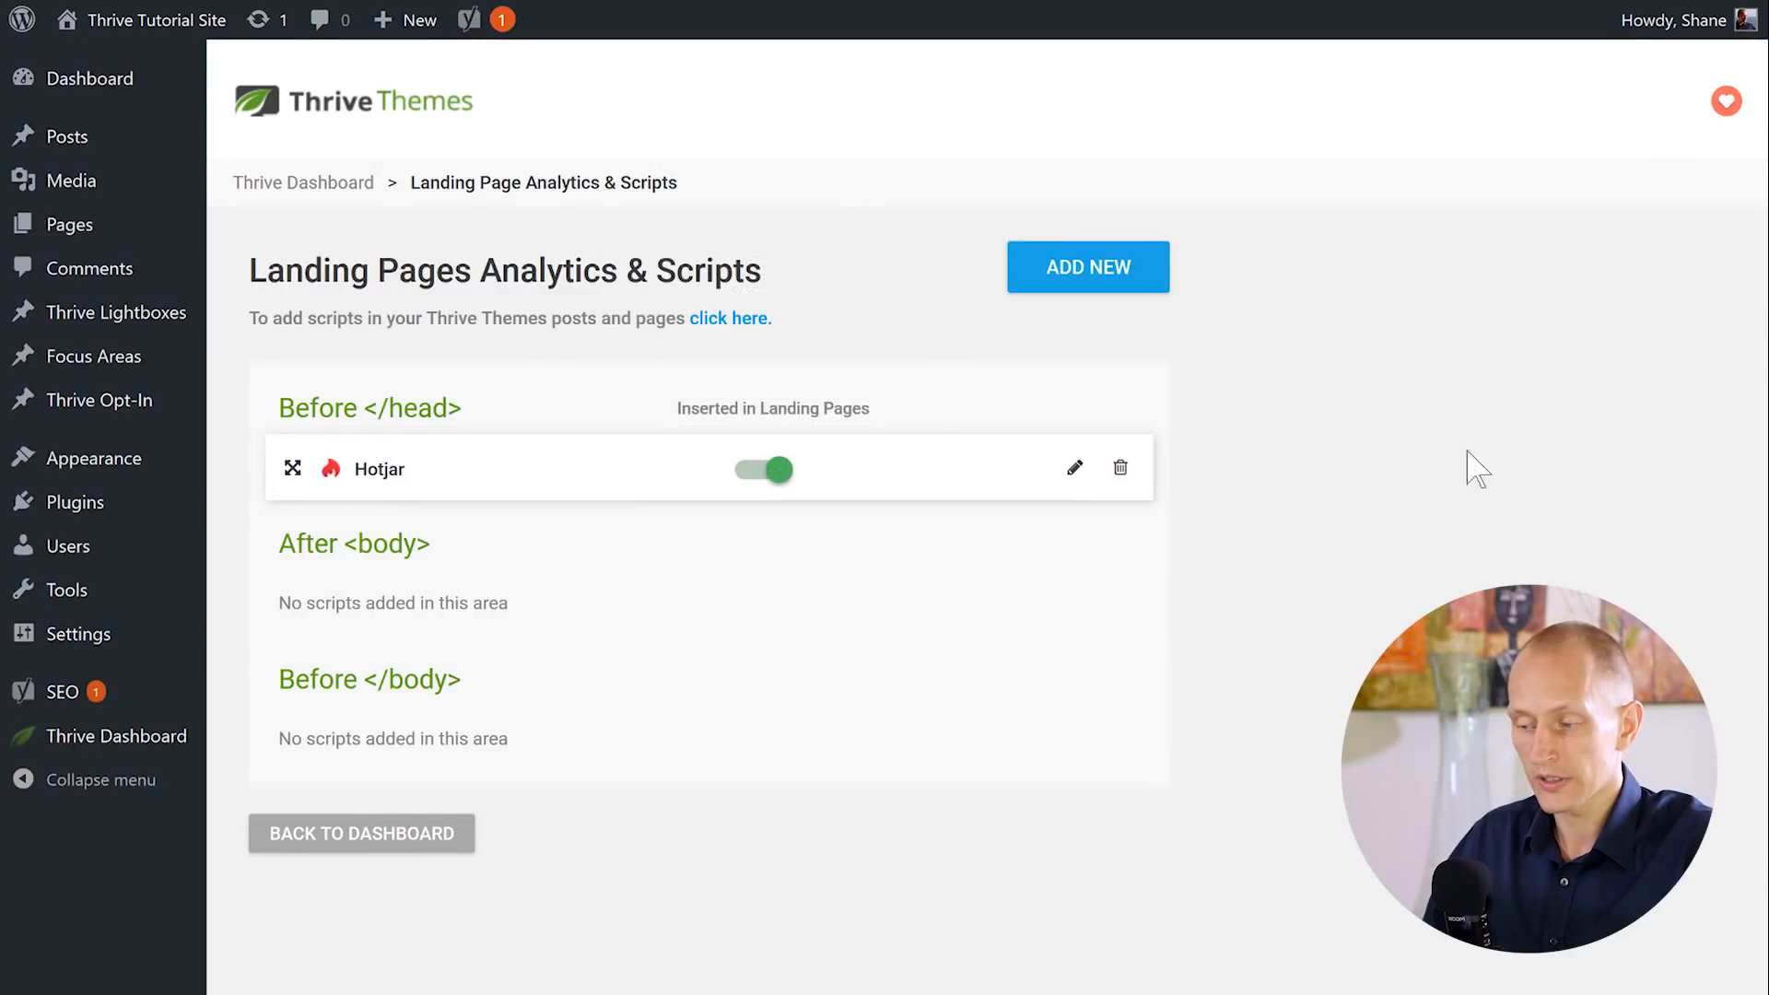
mouse_move(1367, 454)
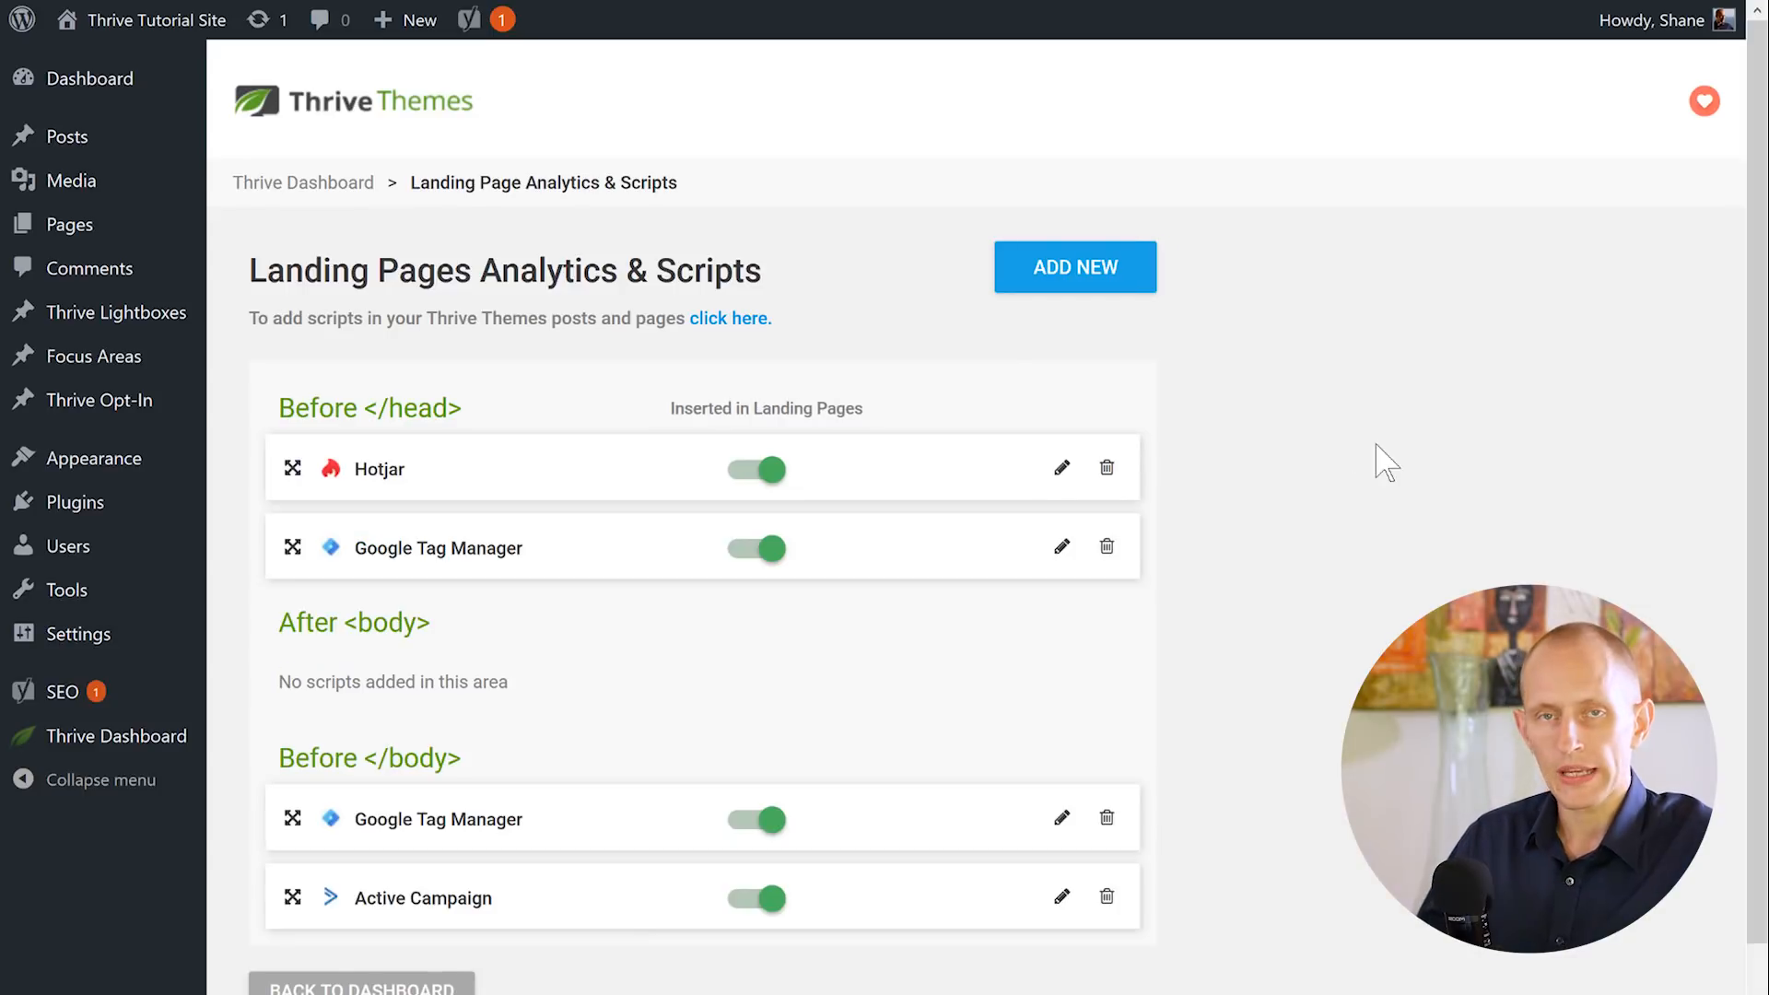
scroll("down", 3)
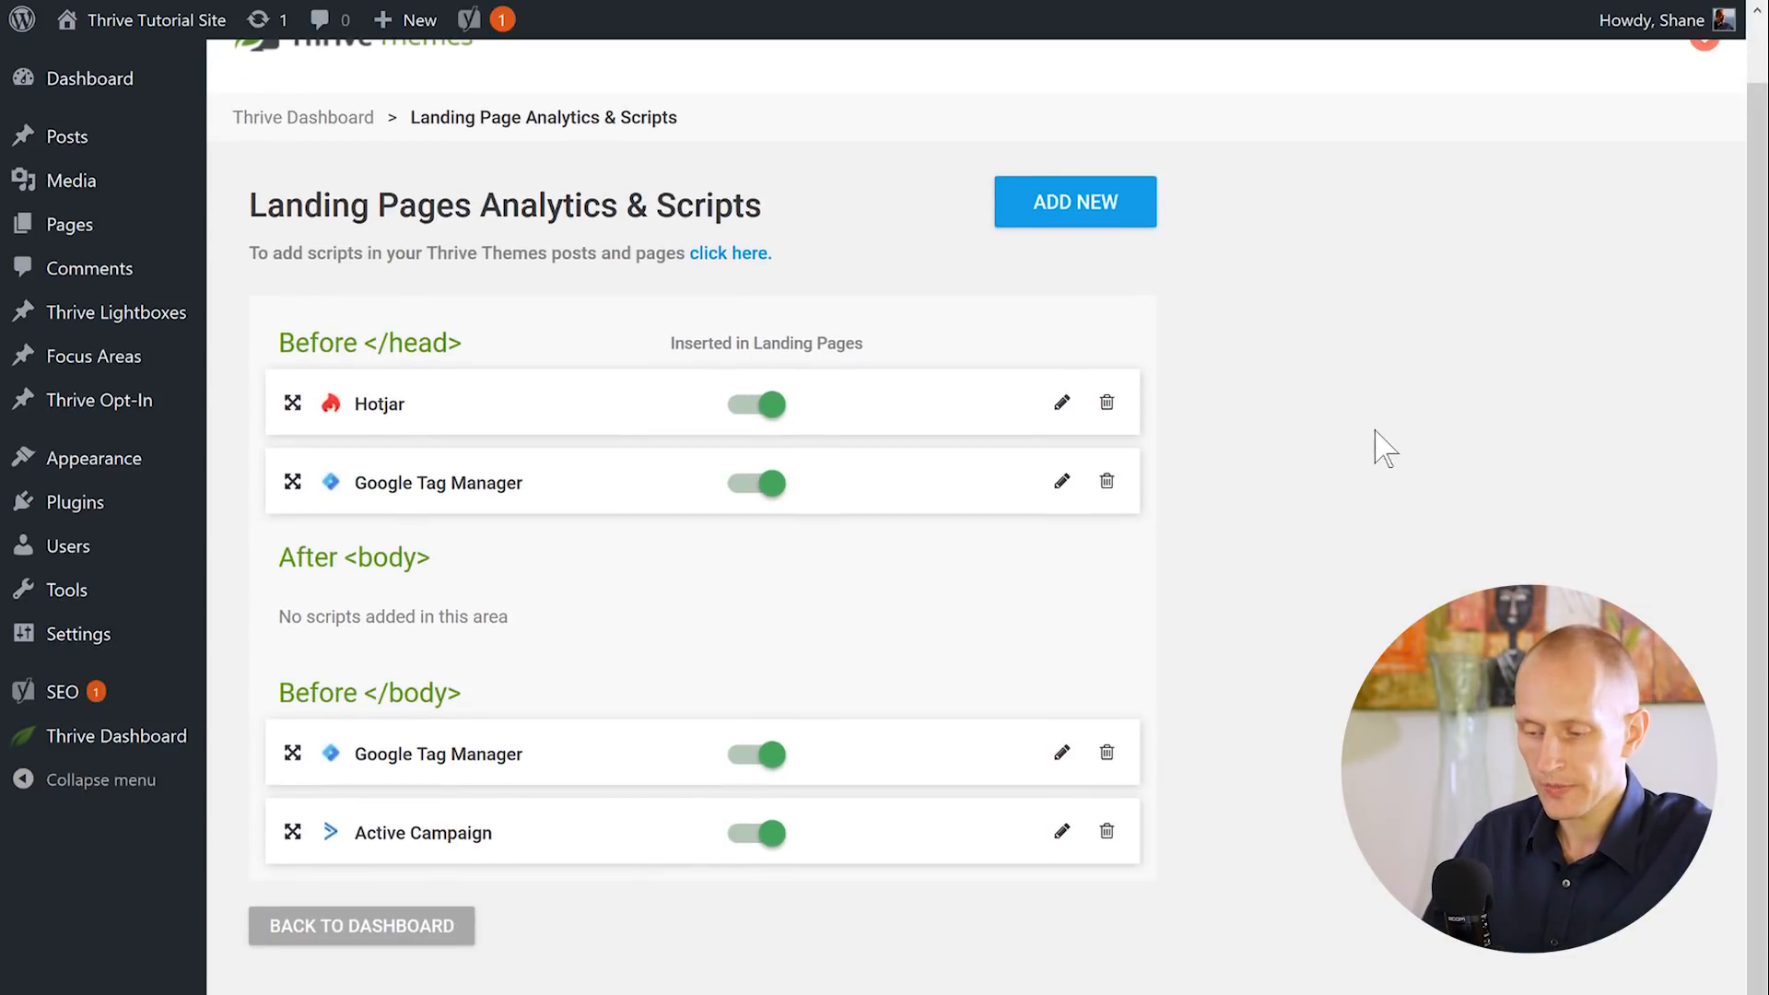
mouse_move(1057, 617)
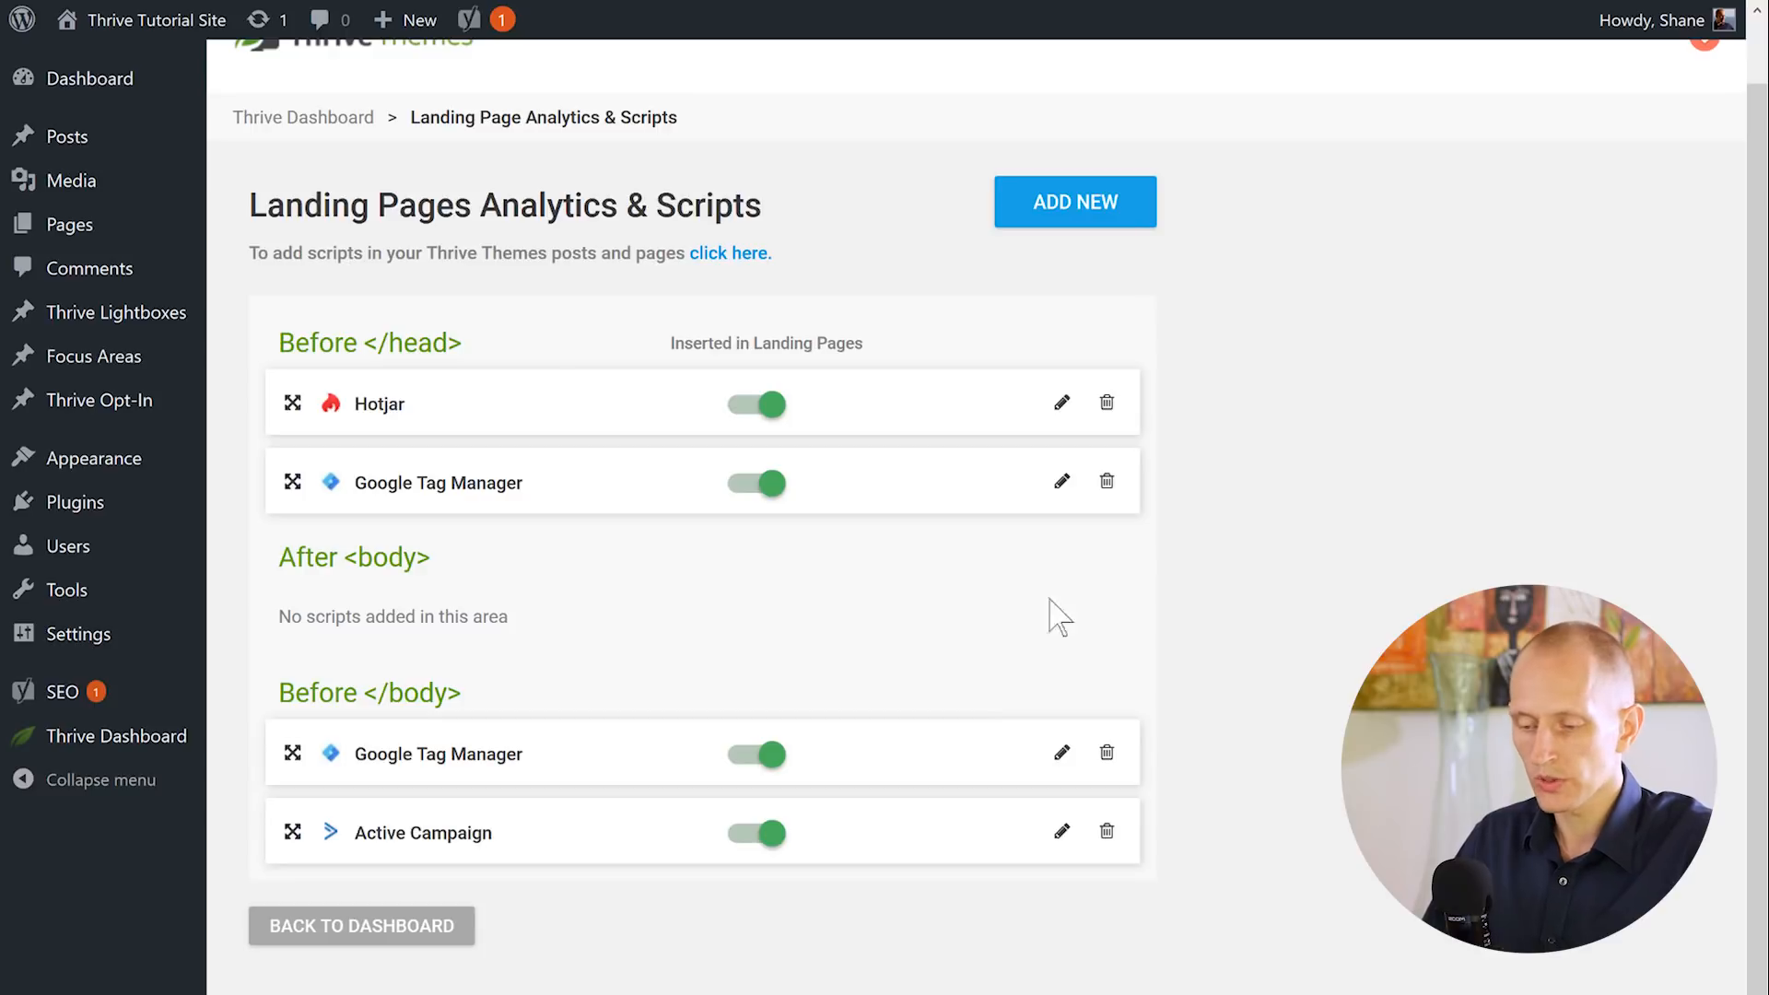
mouse_move(1353, 688)
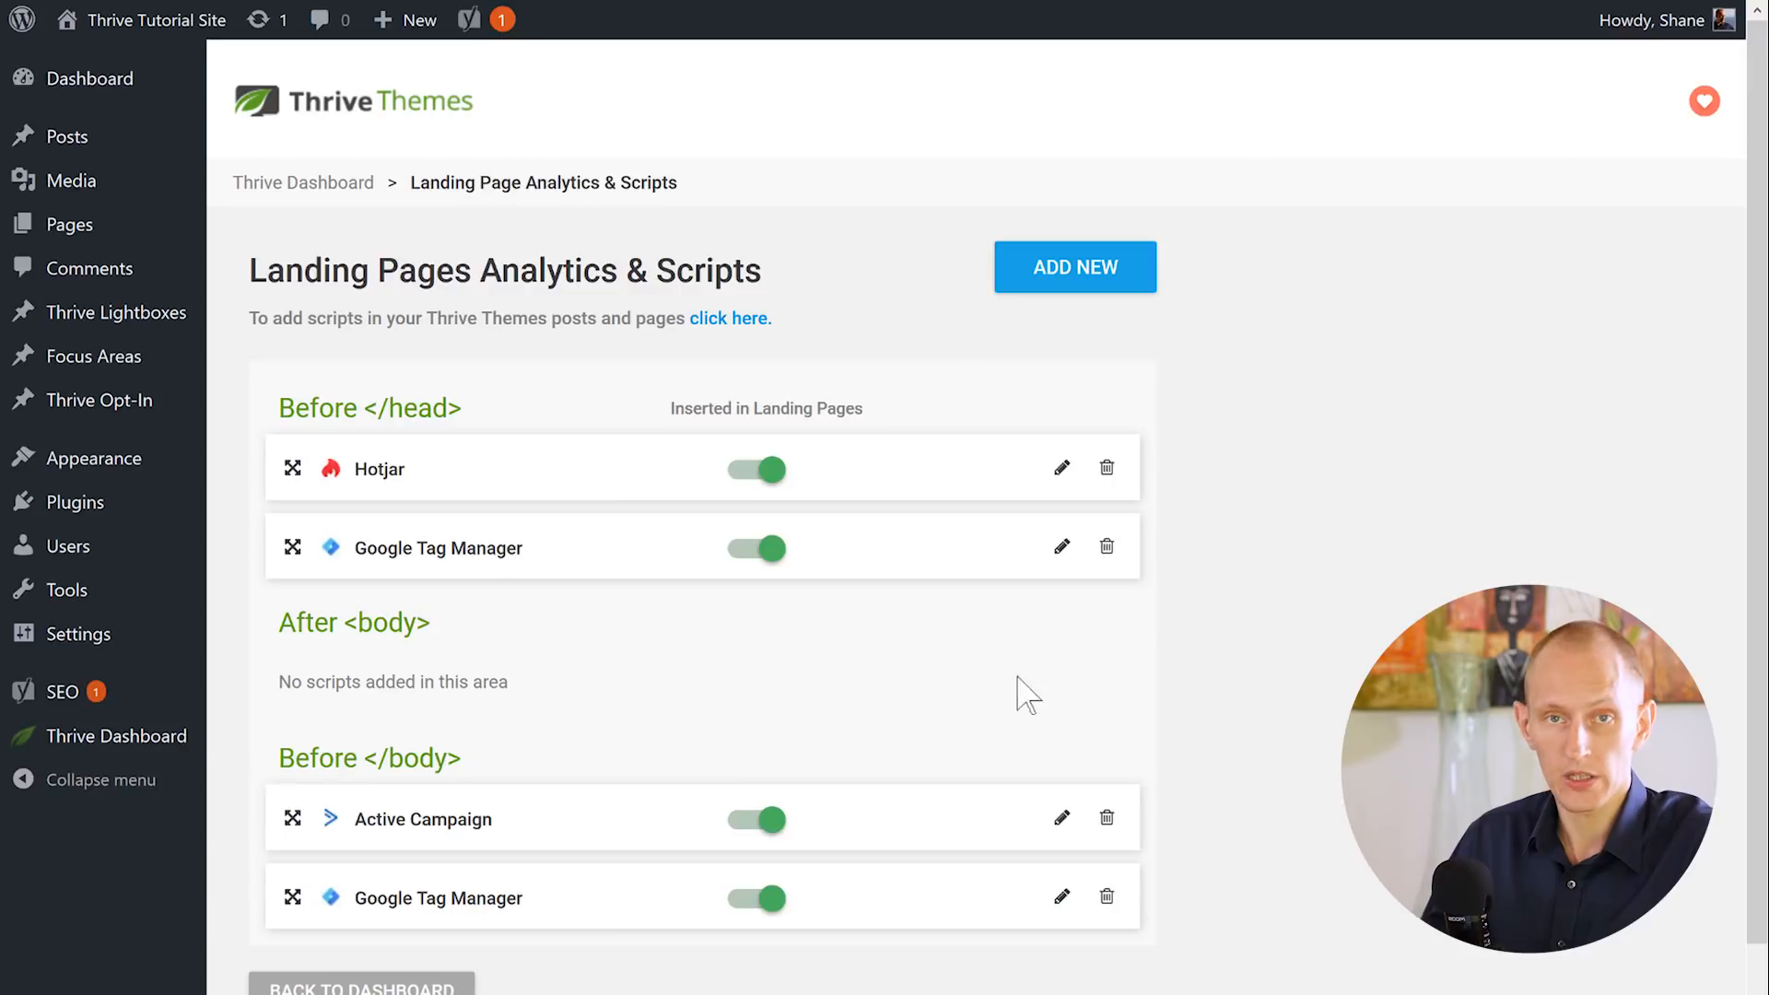
mouse_move(1208, 722)
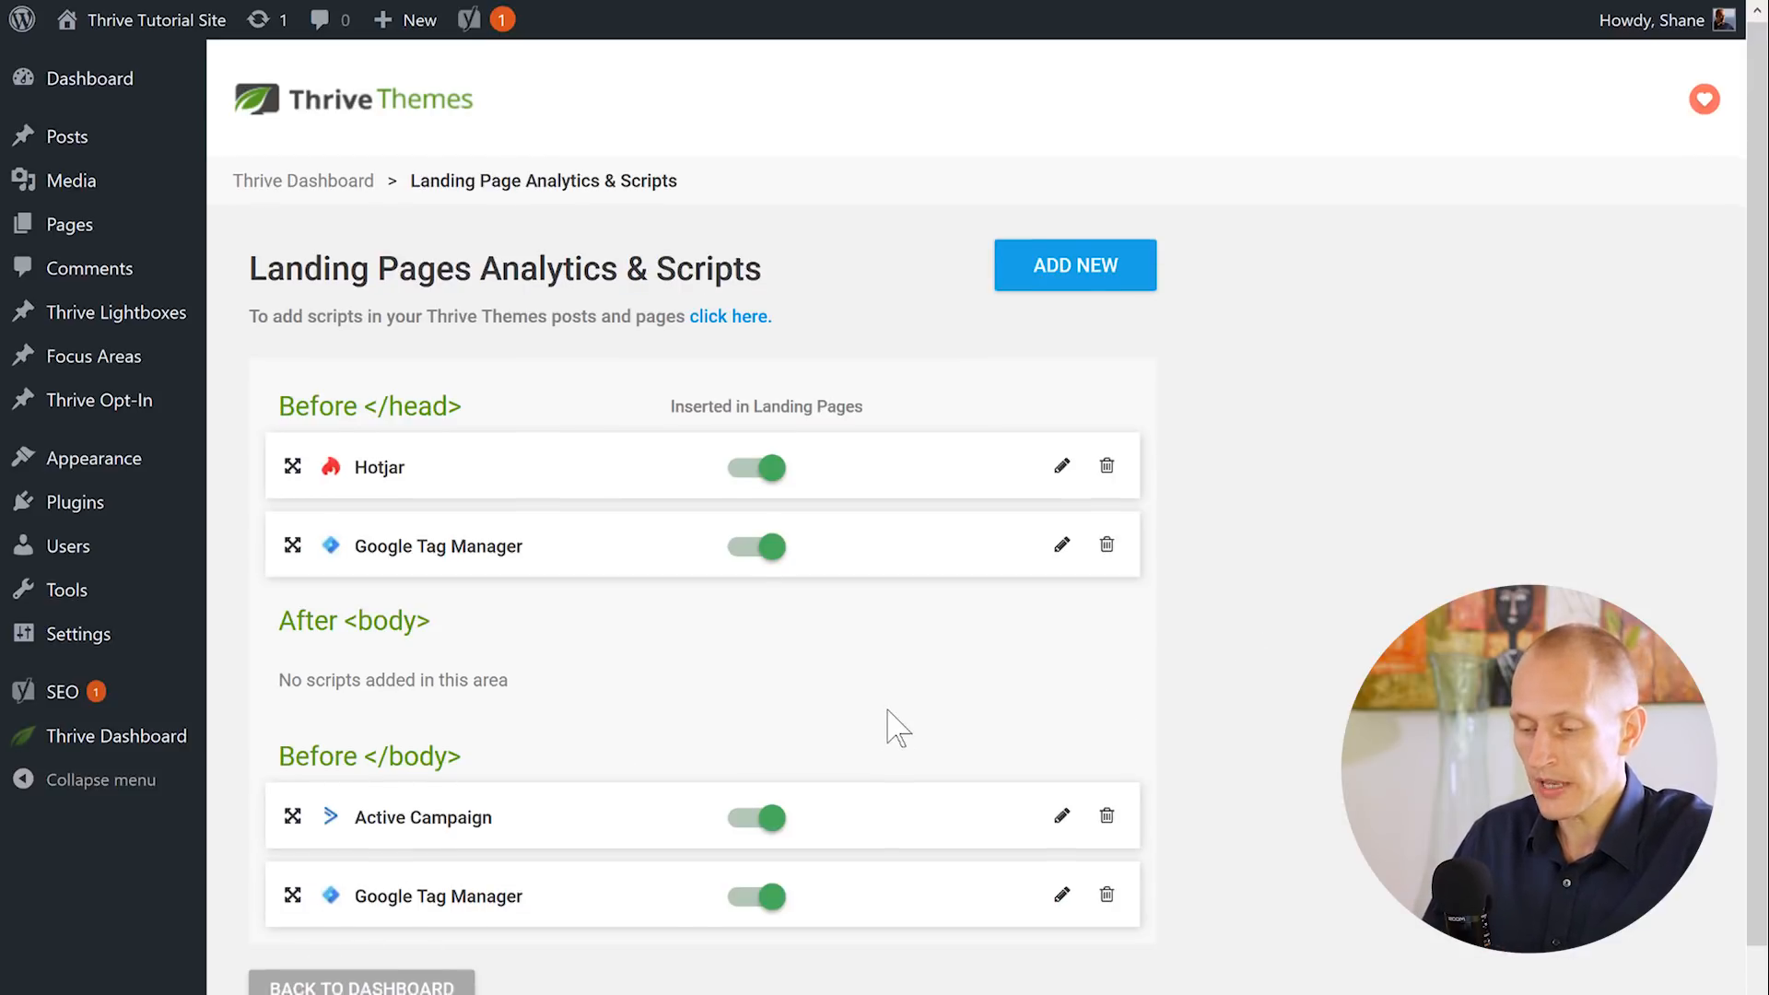
scroll("down", 3)
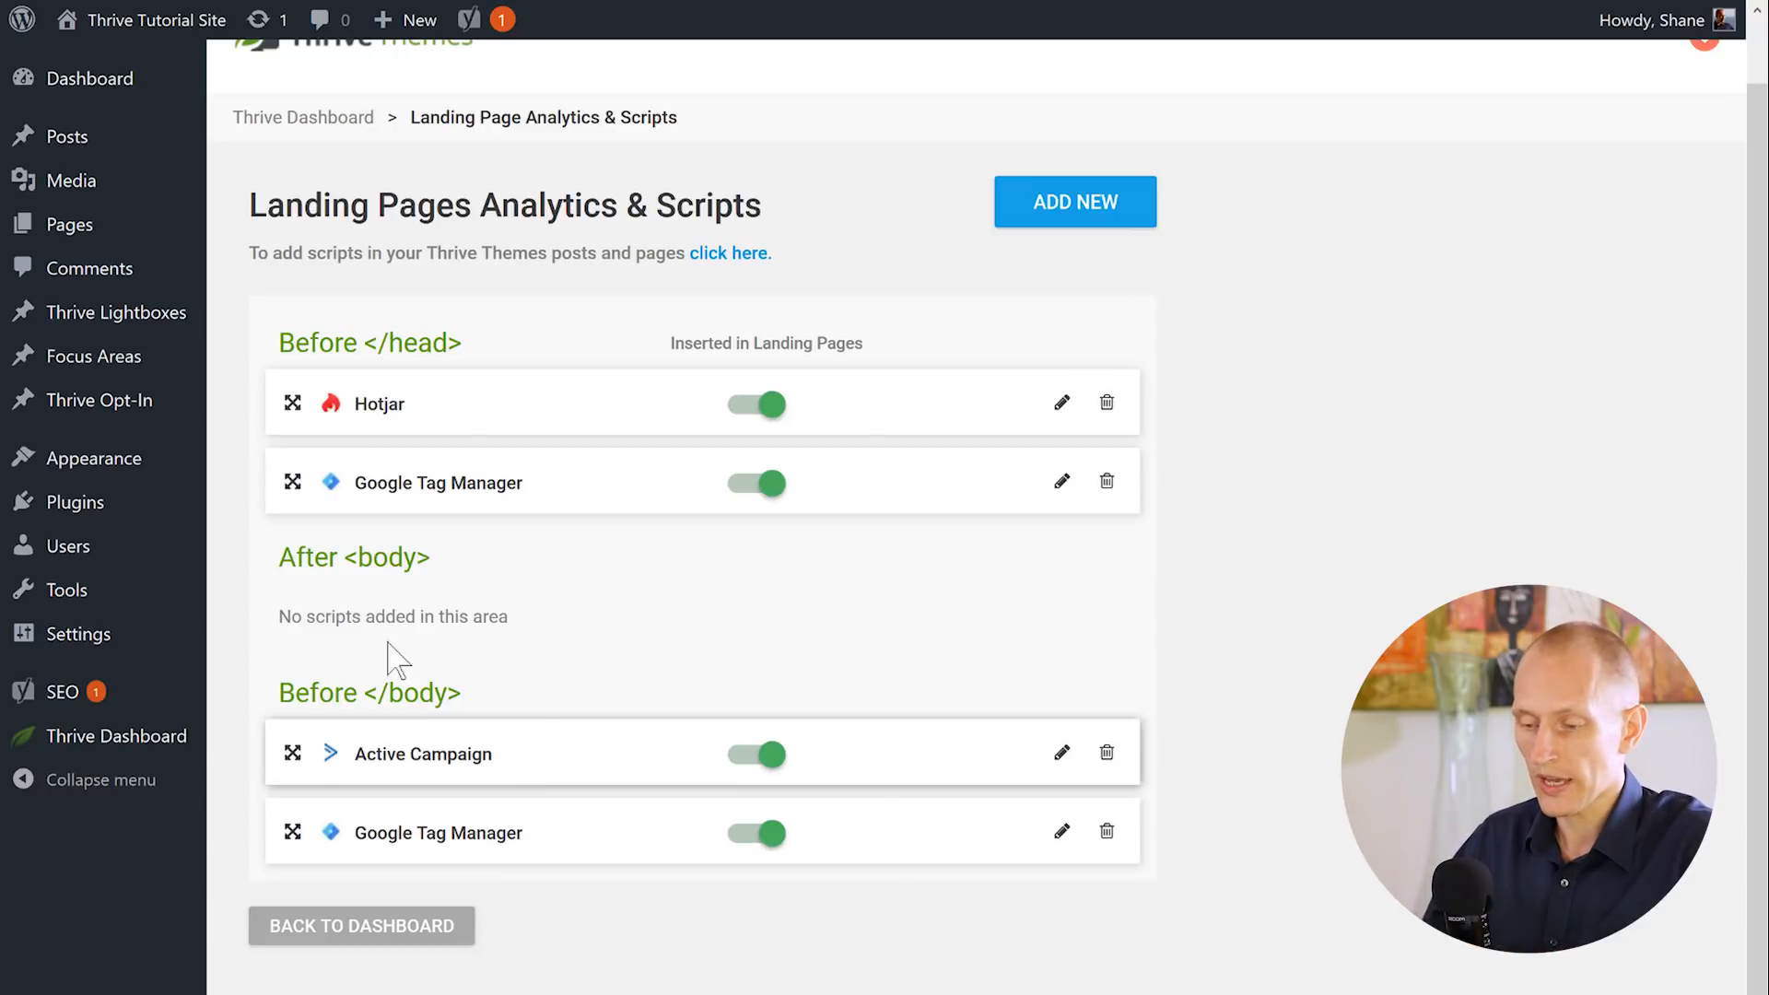
mouse_move(1017, 633)
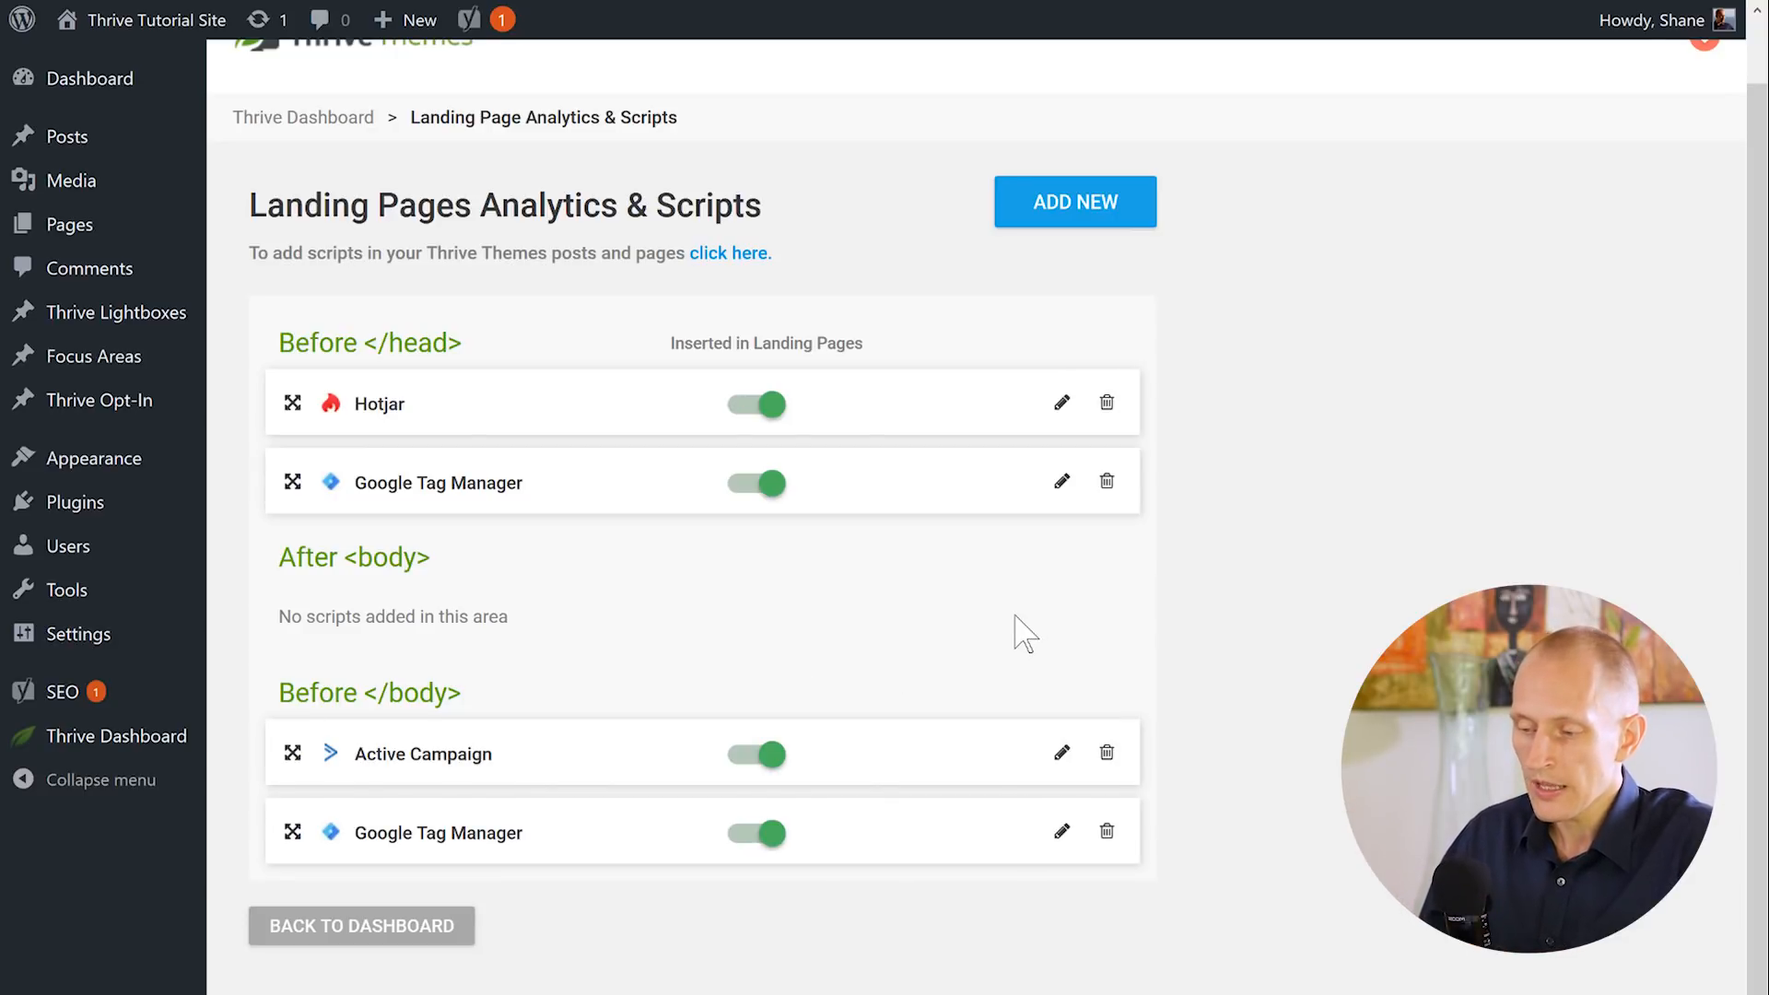
left_click(1061, 402)
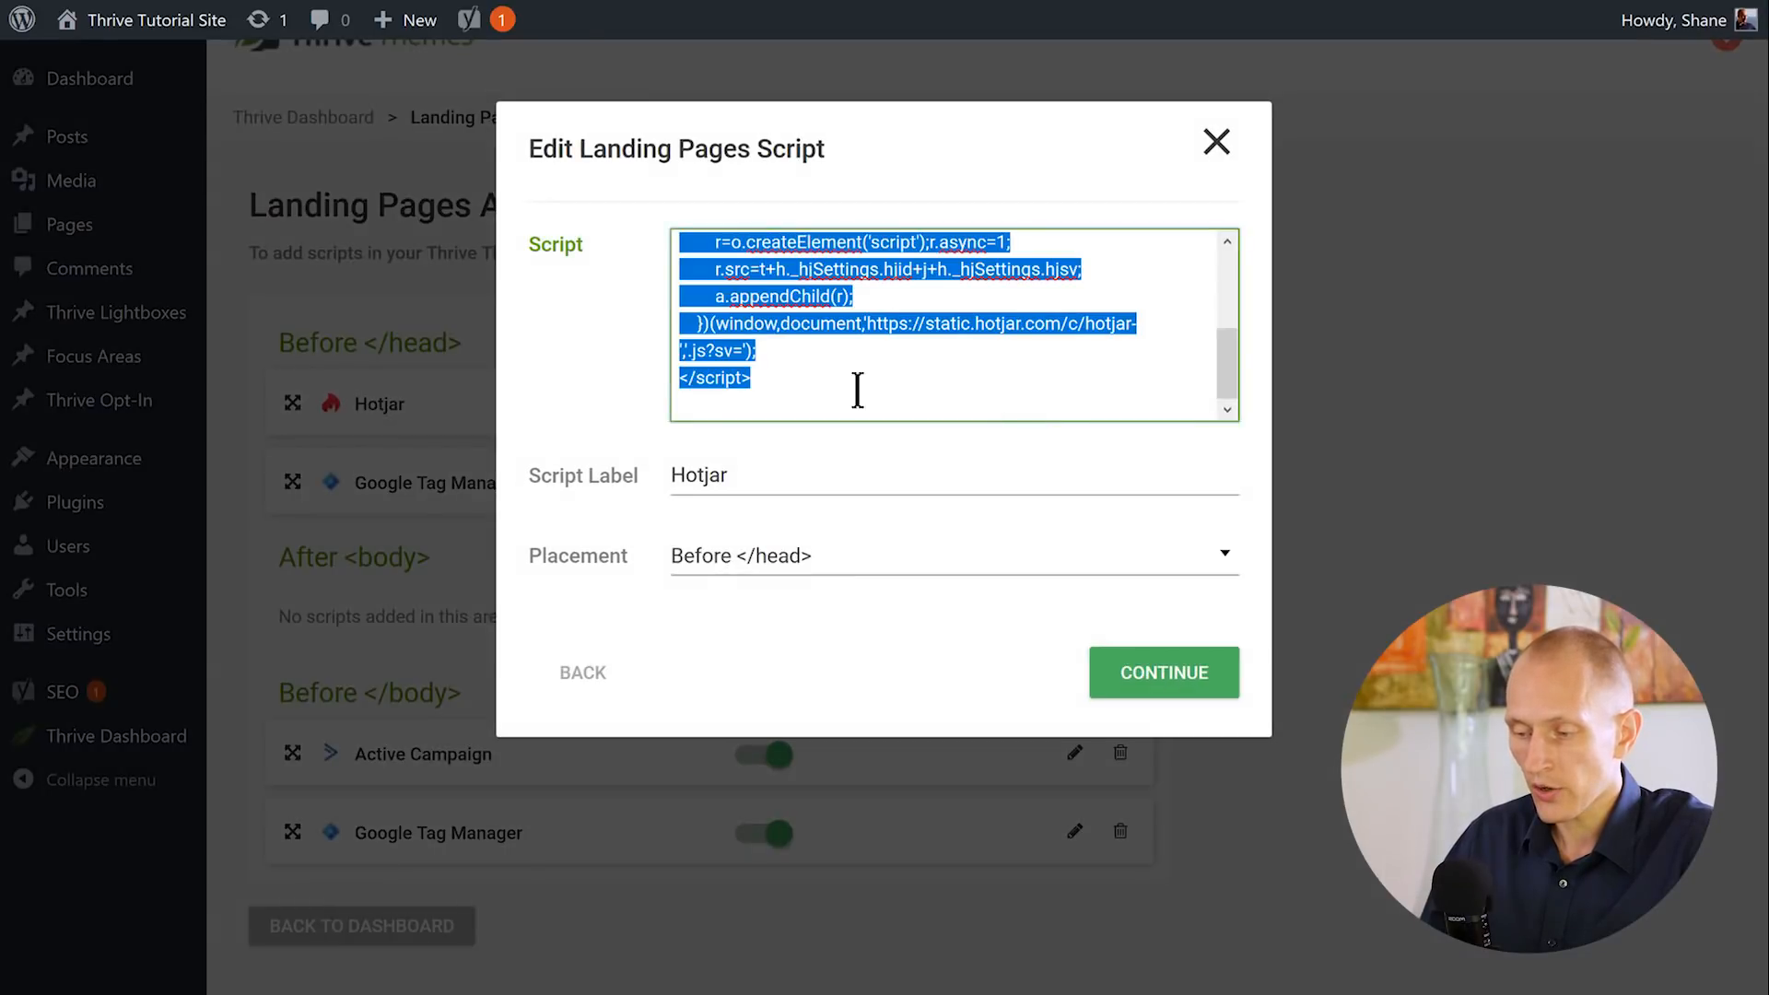
mouse_move(825, 358)
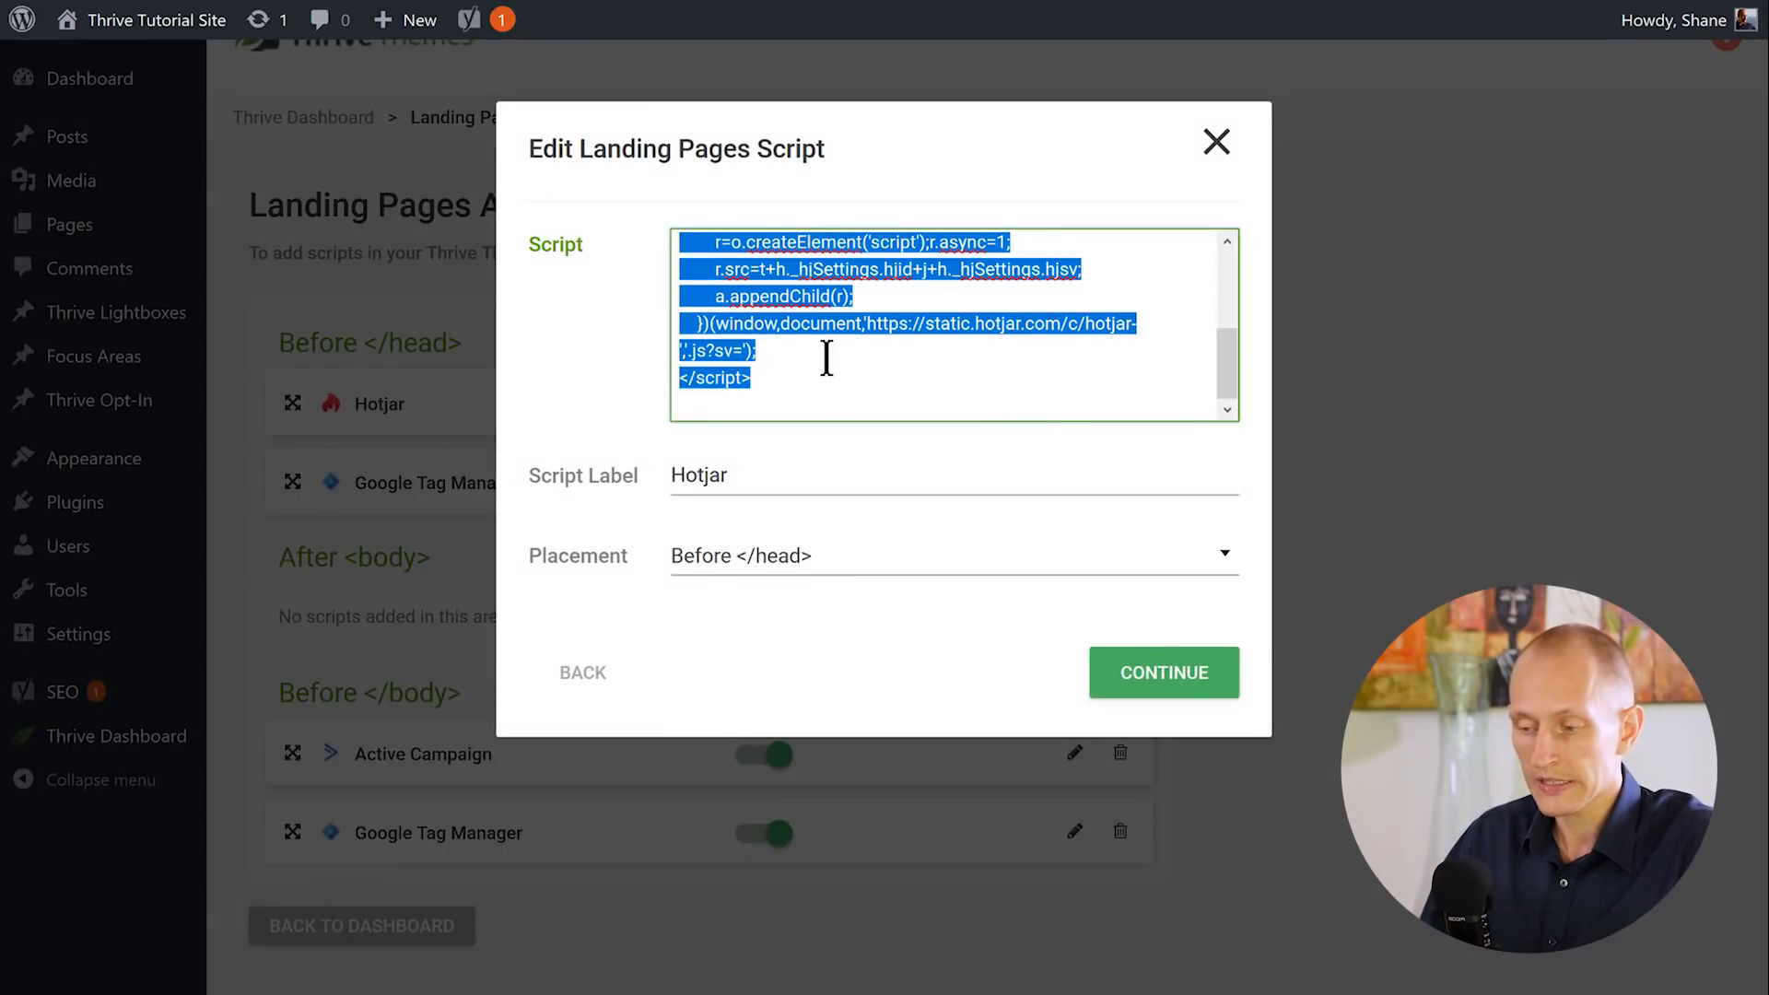
mouse_move(880, 412)
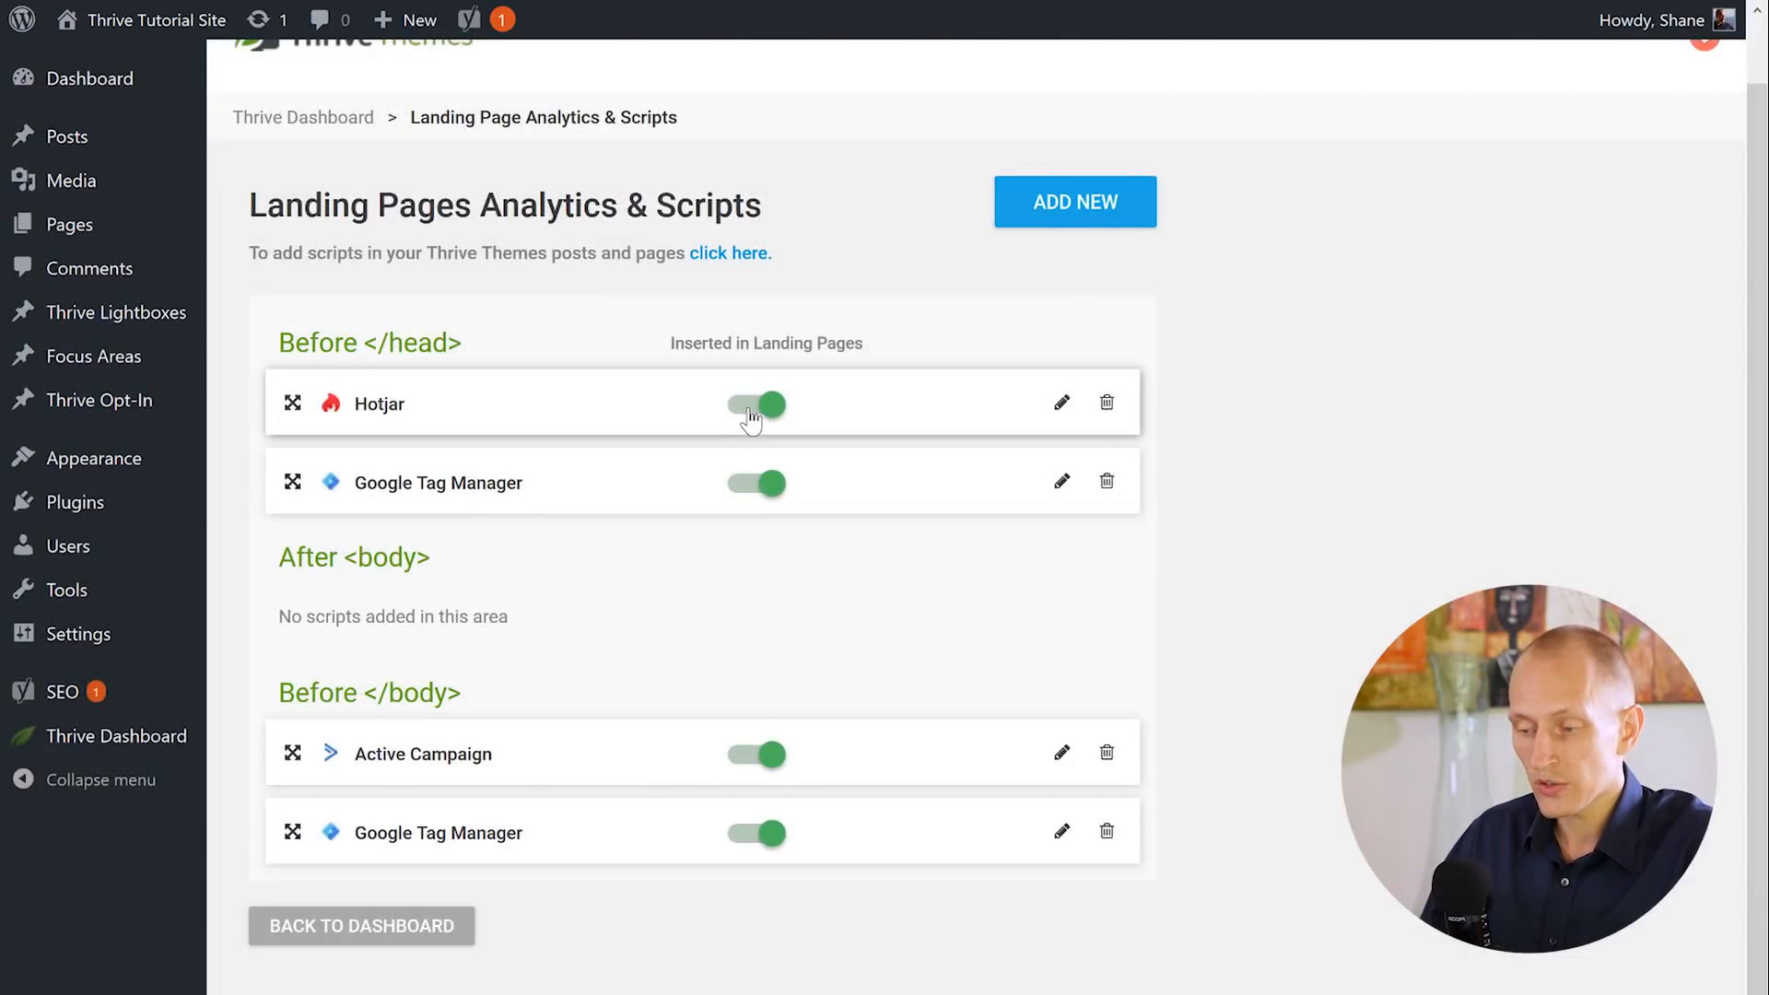
left_click(769, 403)
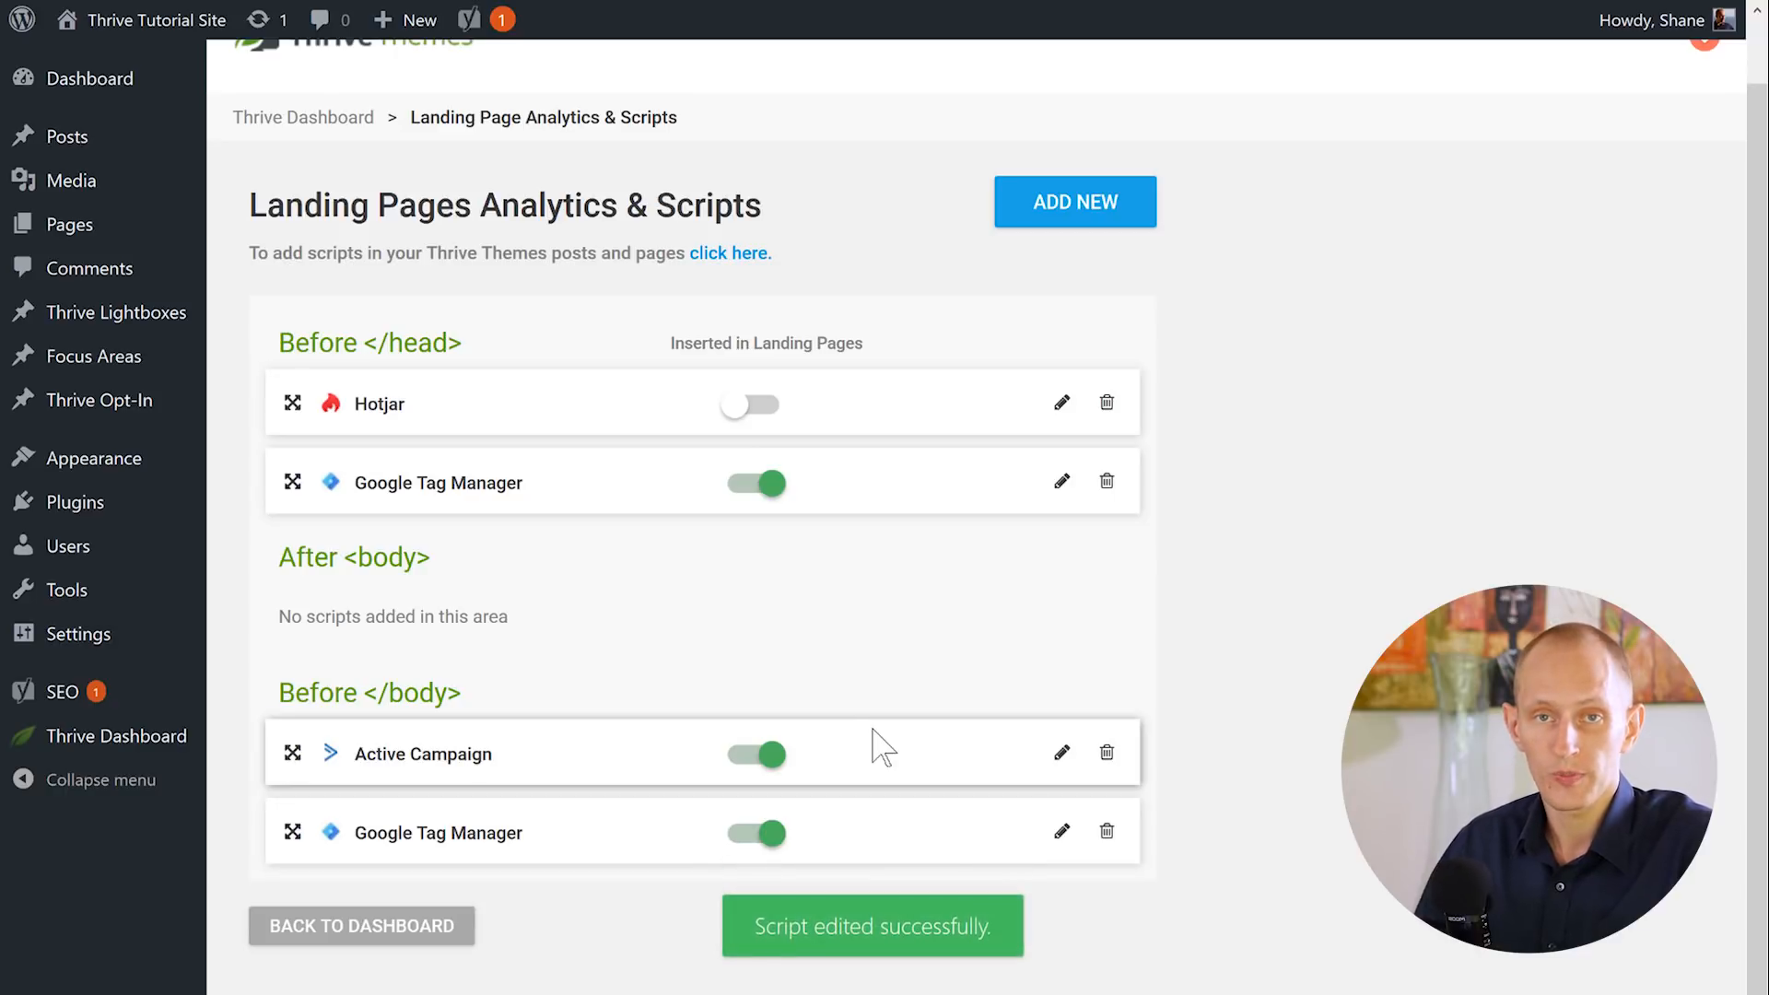
mouse_move(759, 412)
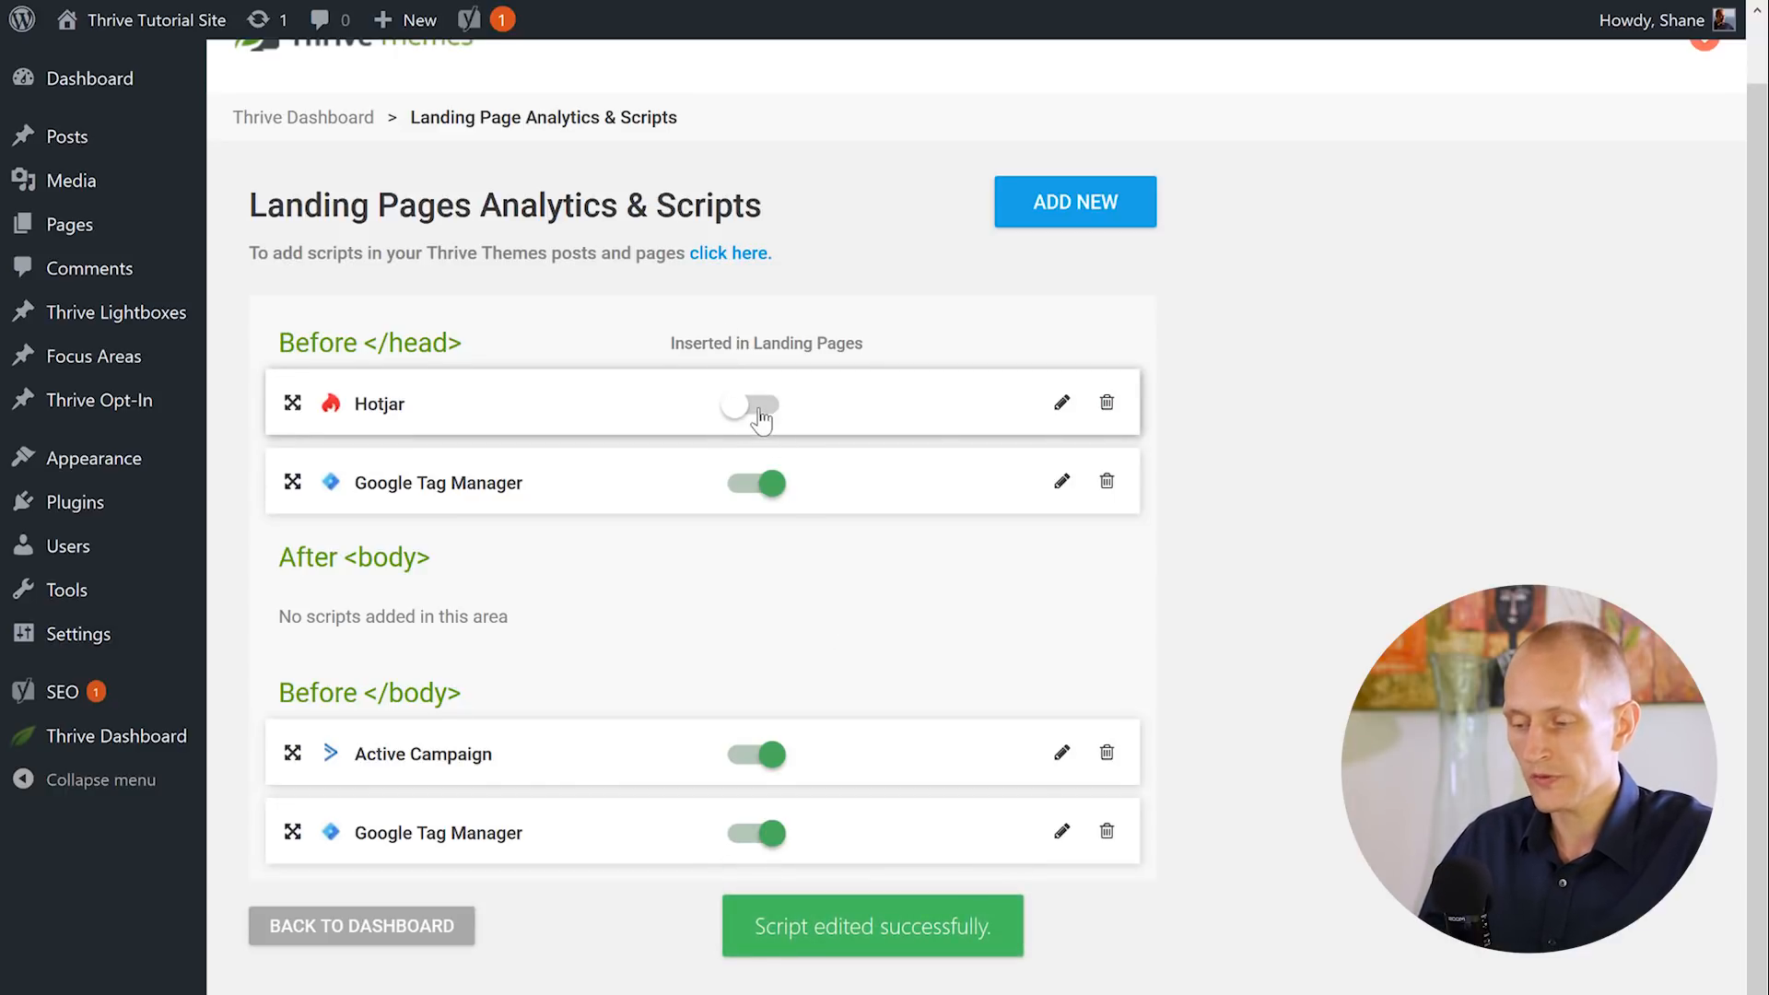
left_click(756, 404)
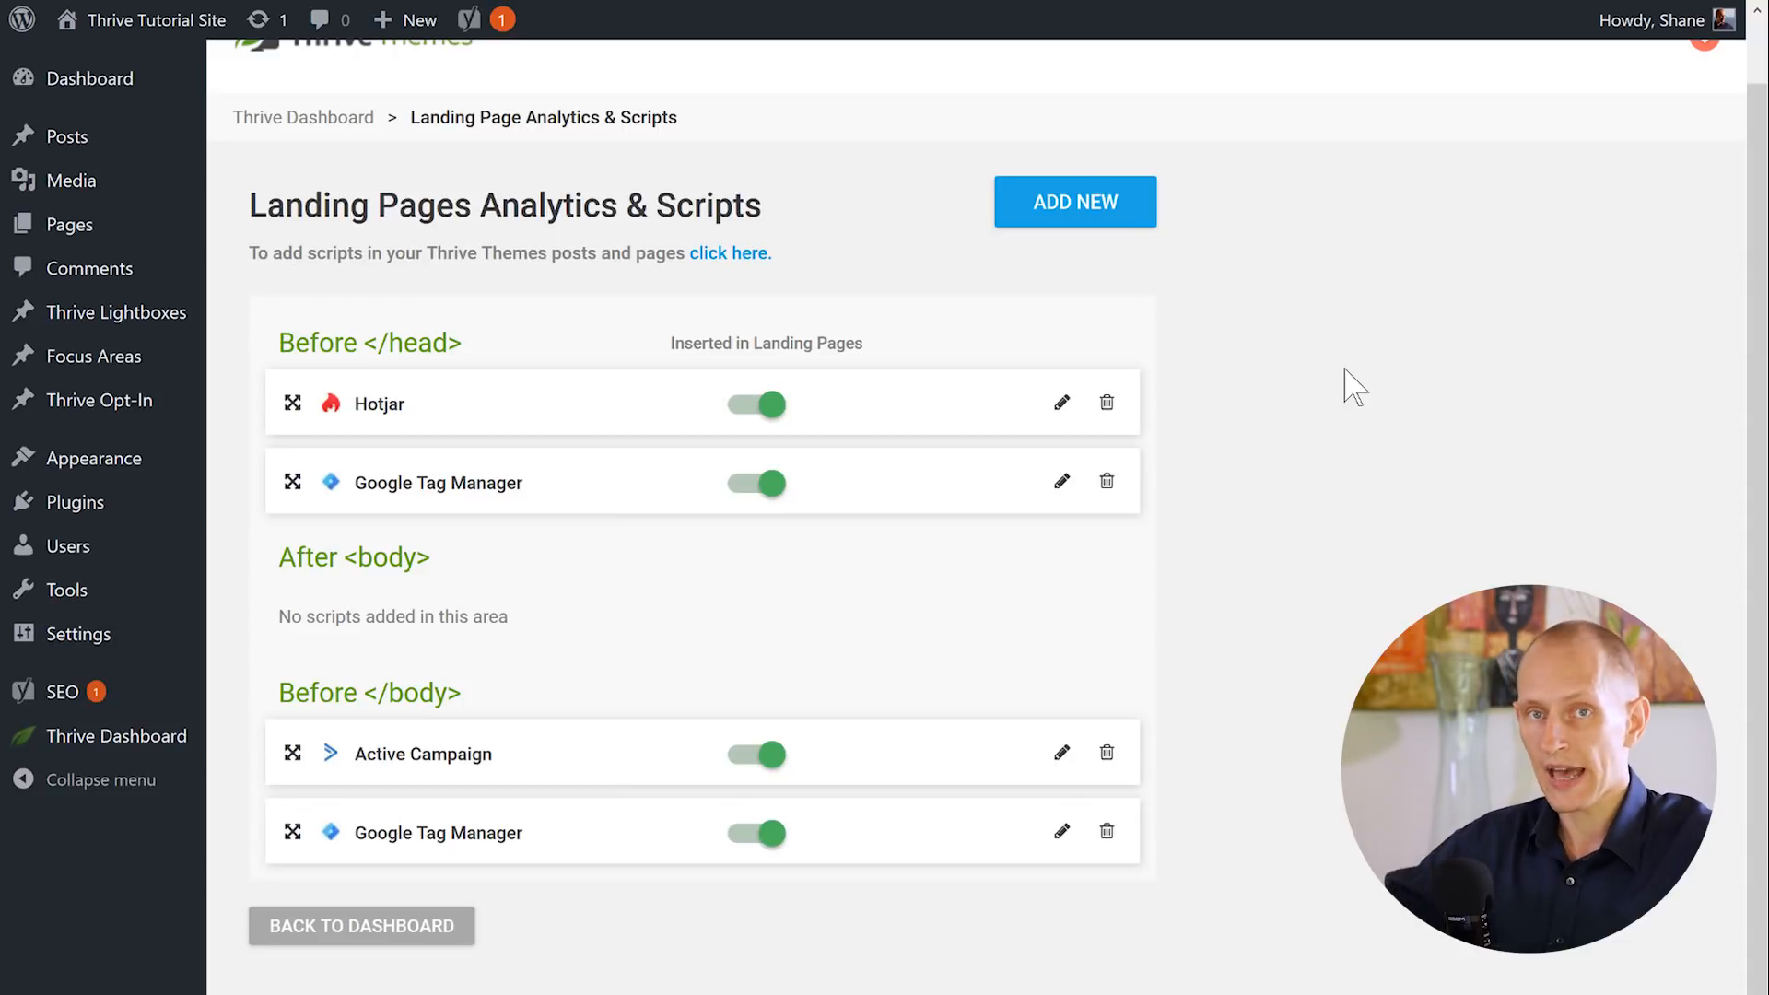
mouse_move(1241, 392)
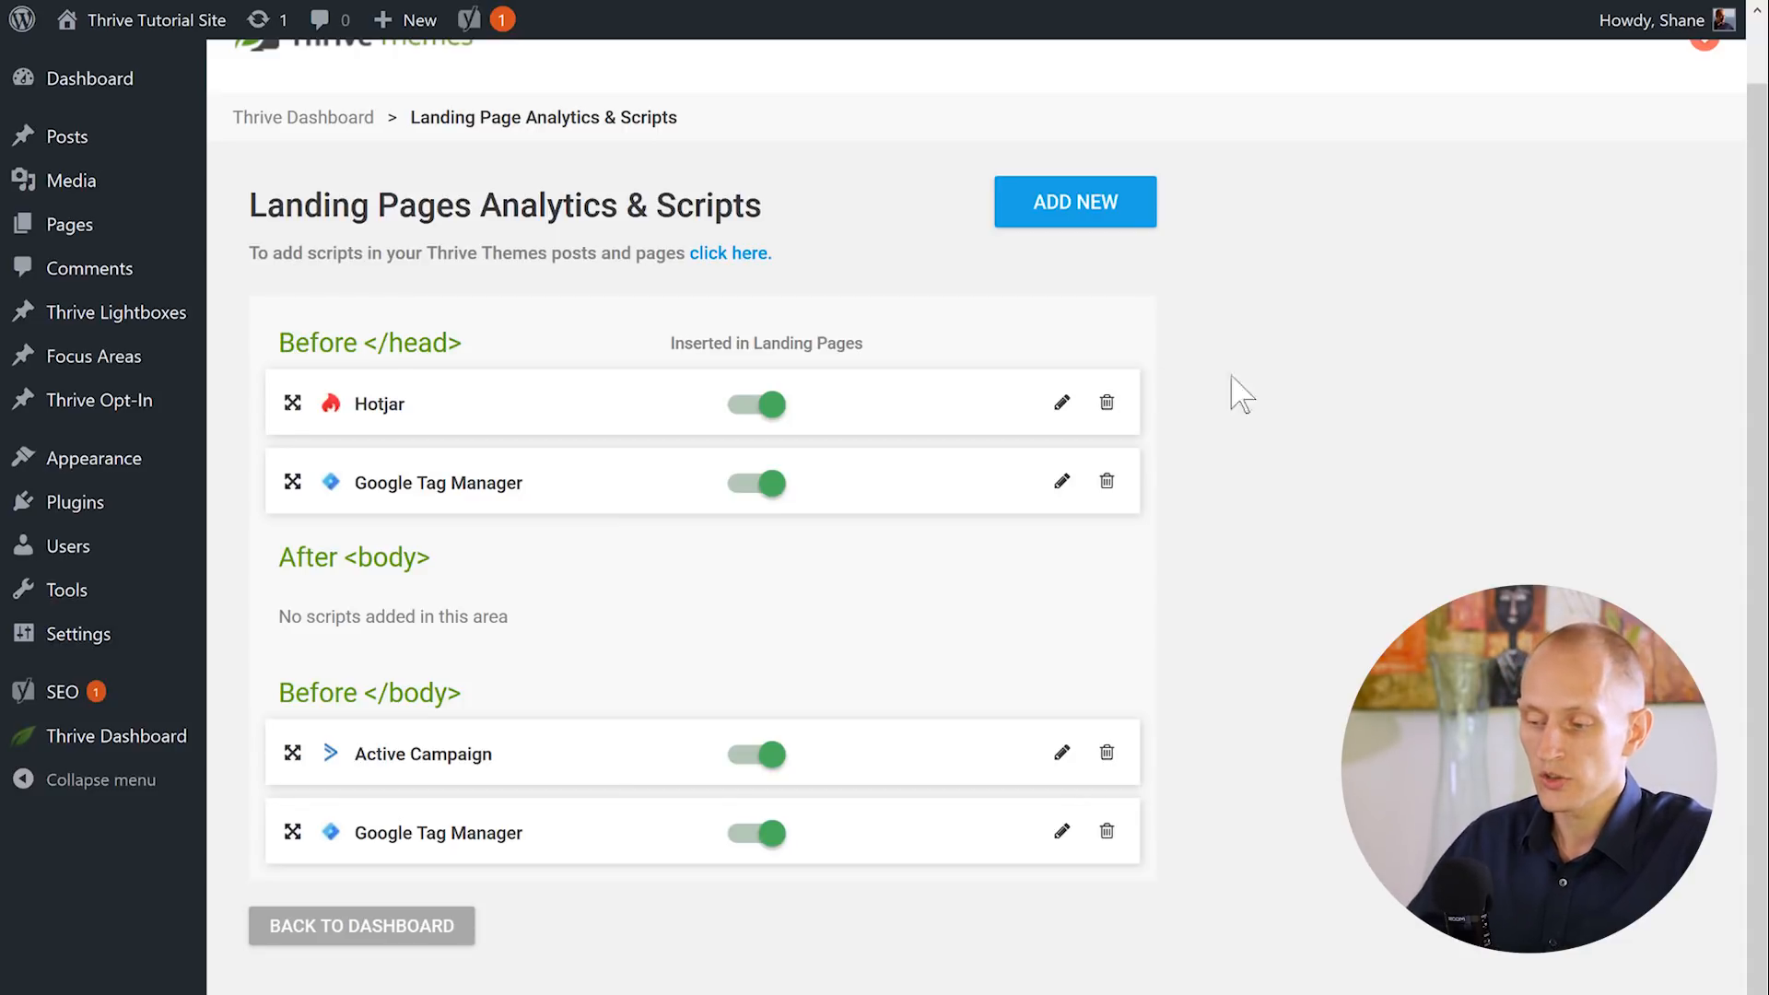
left_click(756, 404)
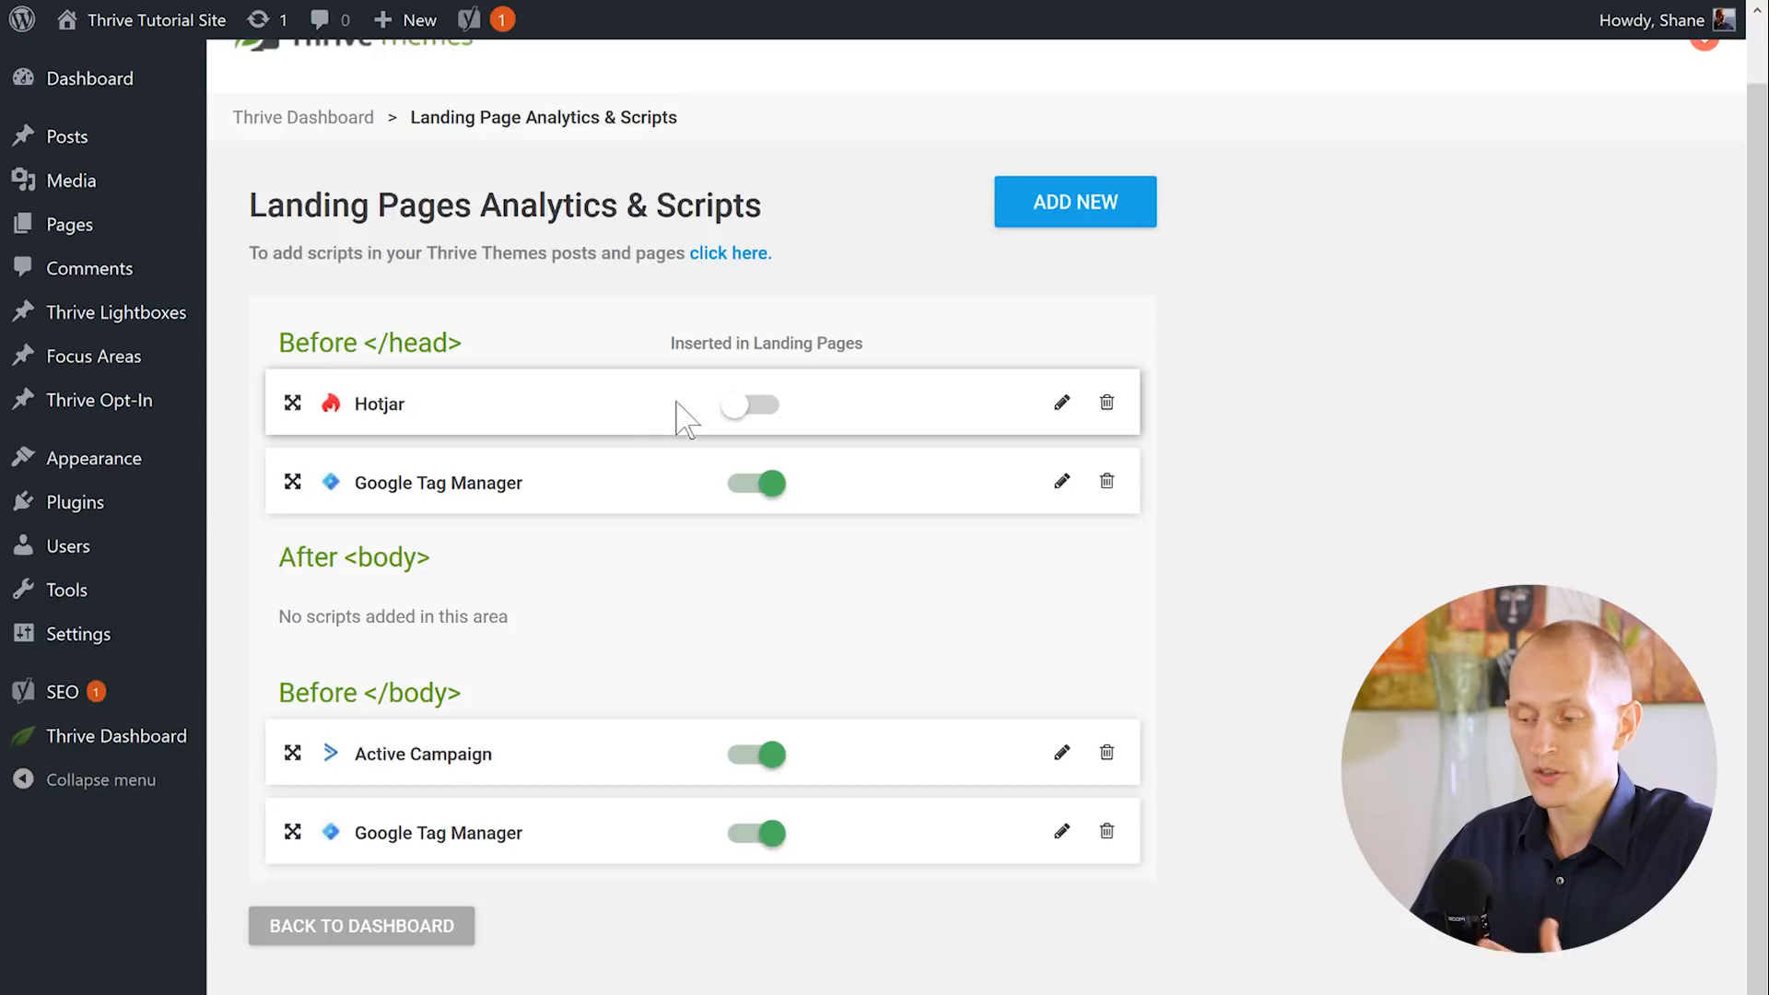
left_click(748, 403)
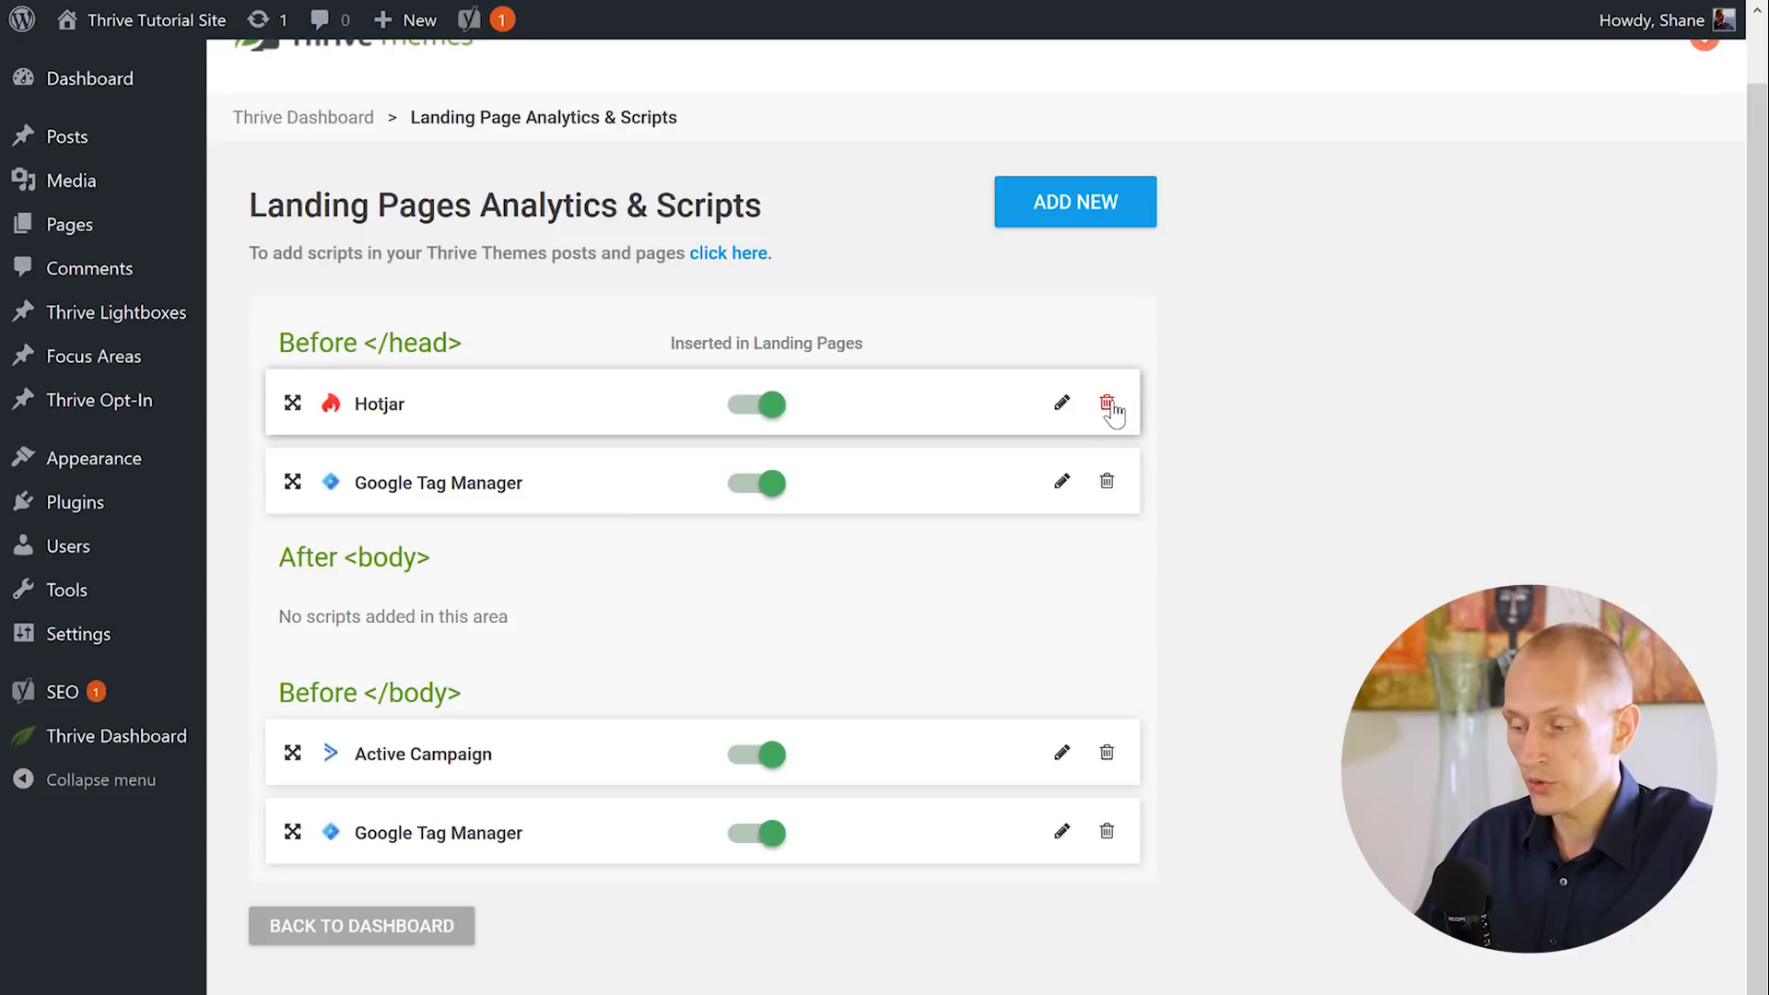
Step: Delete the Hotjar script and confirm with YES, DELETE
left_click(1107, 404)
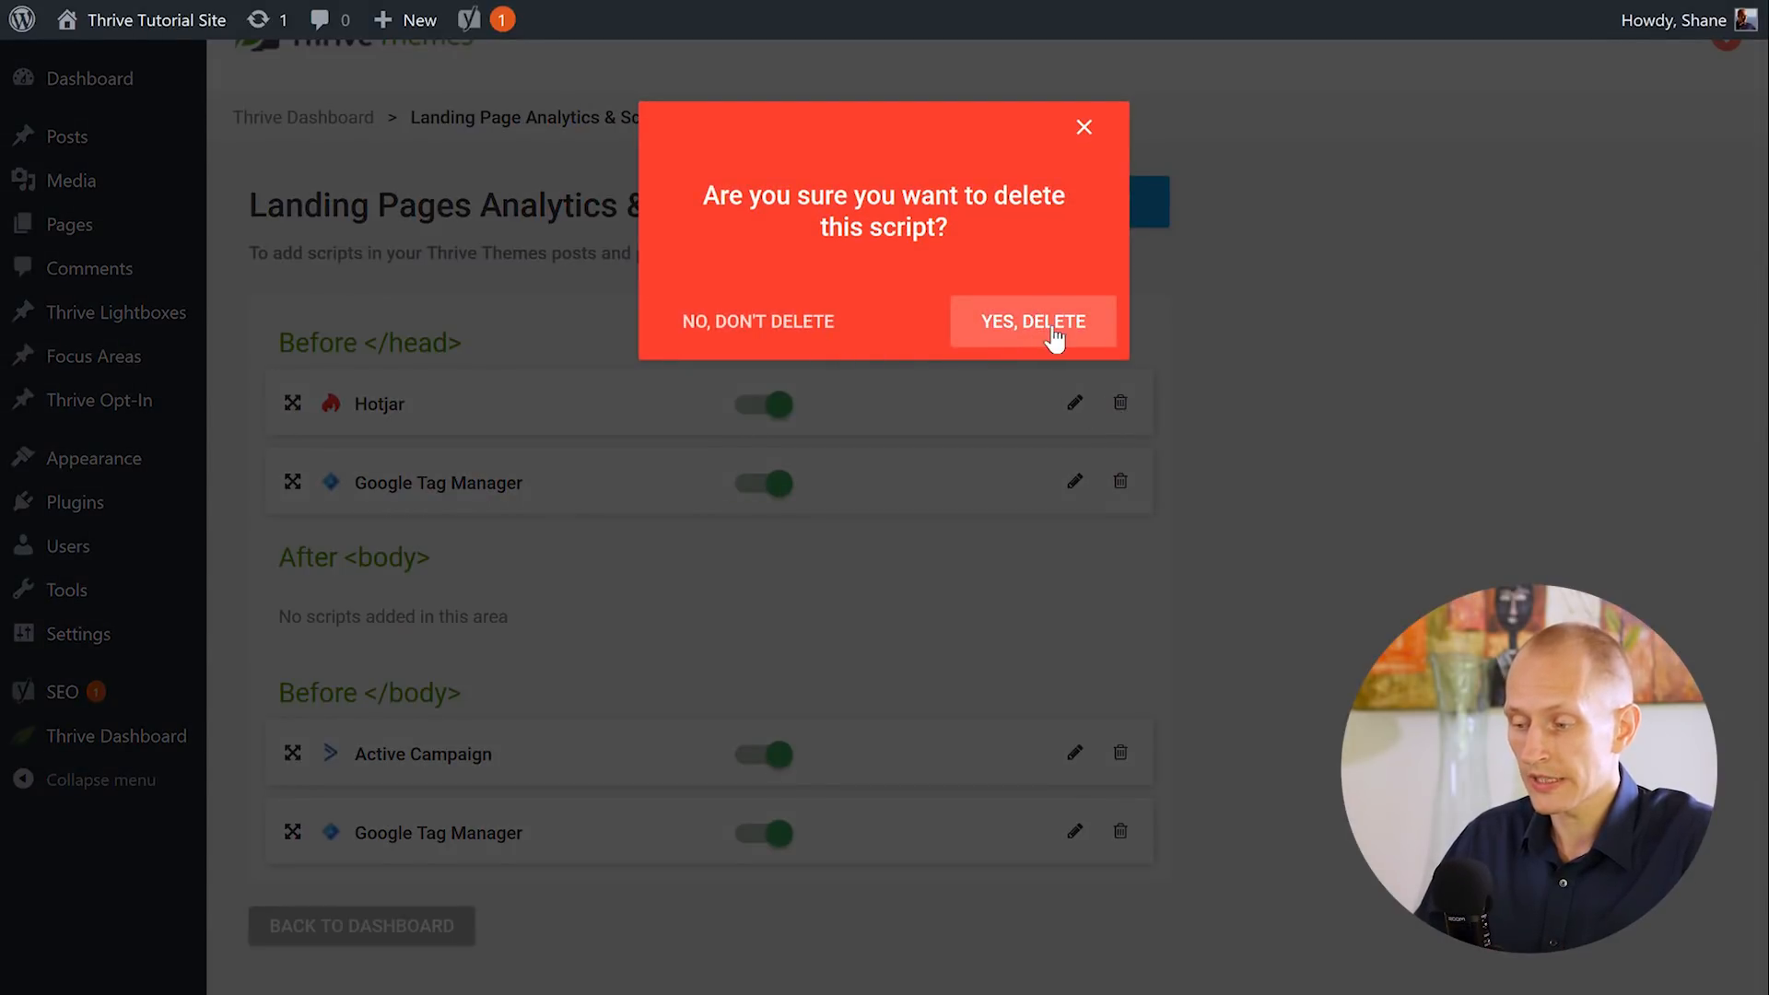
left_click(1031, 321)
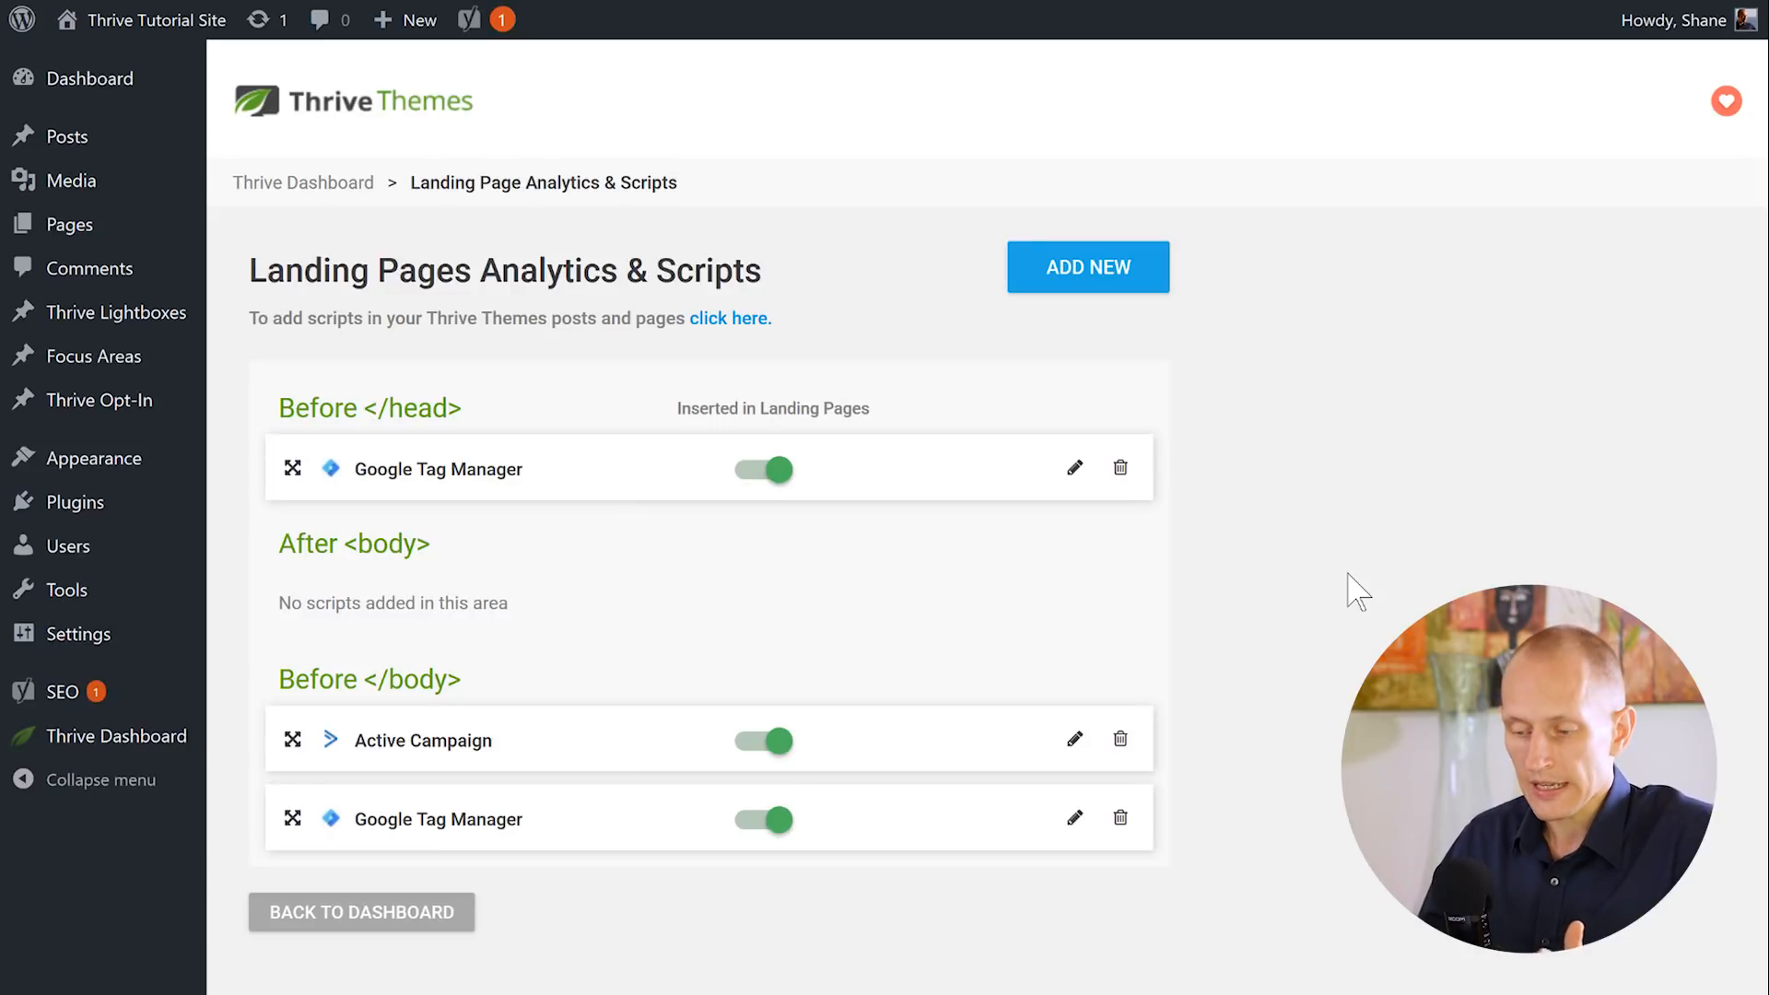
mouse_move(1403, 519)
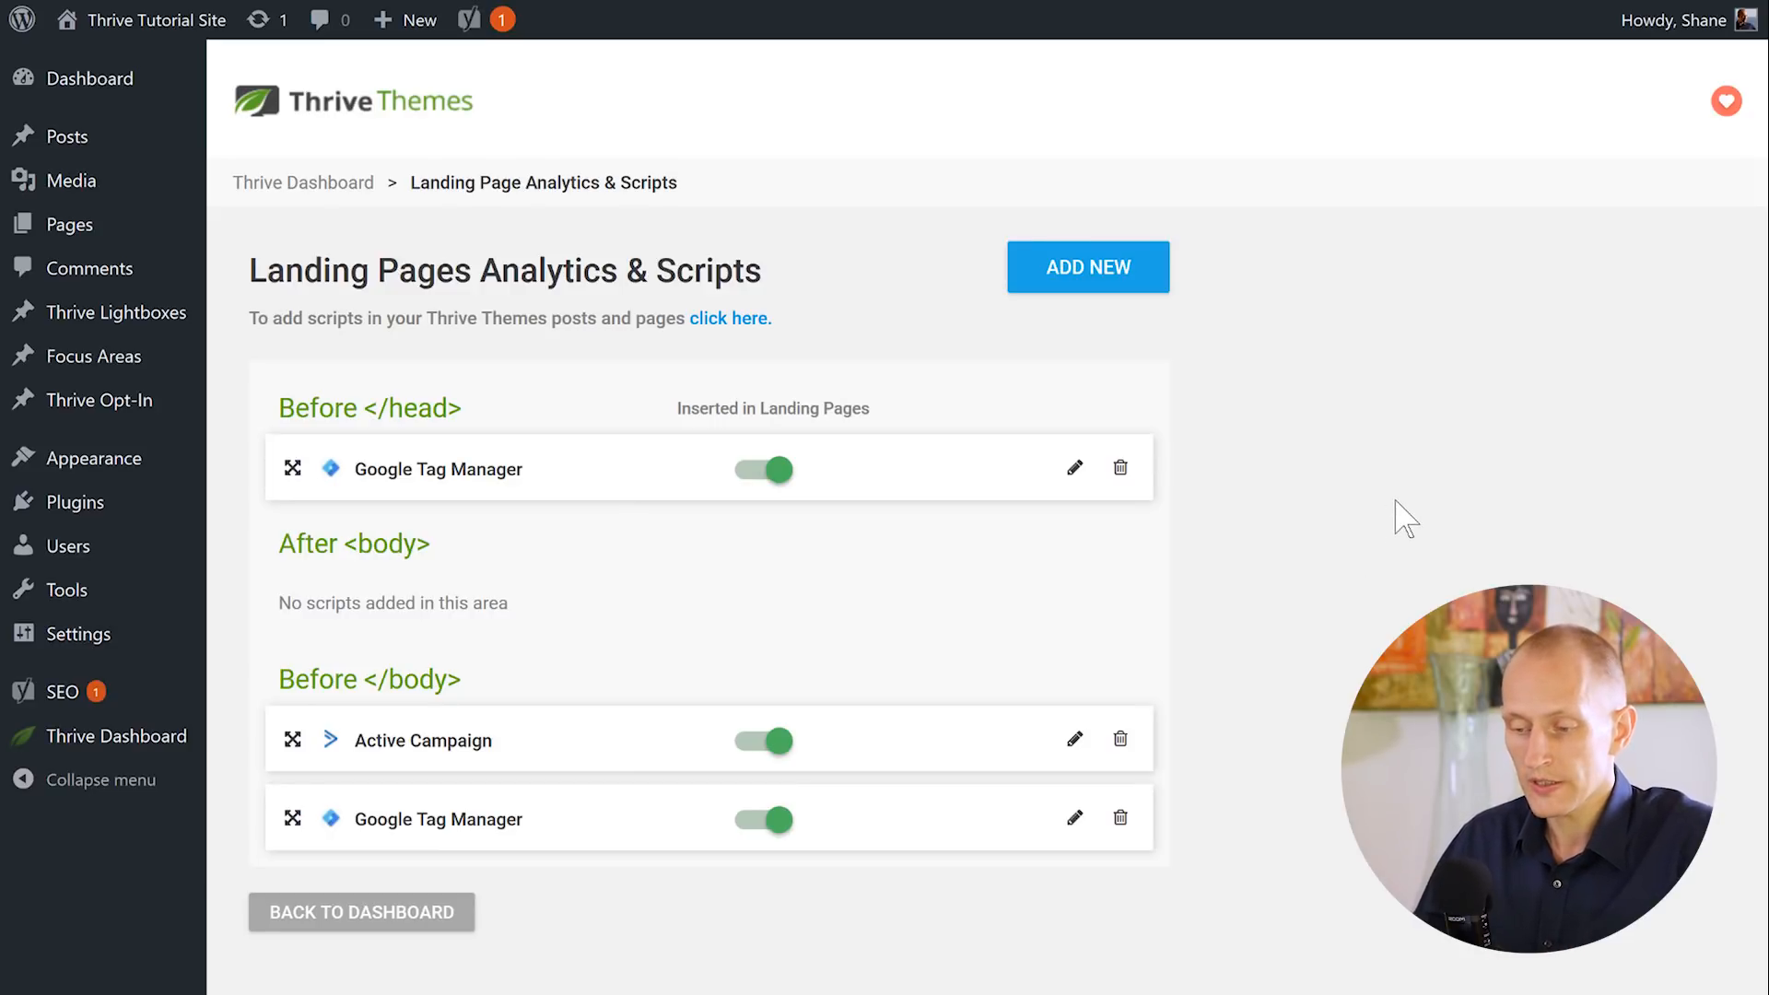